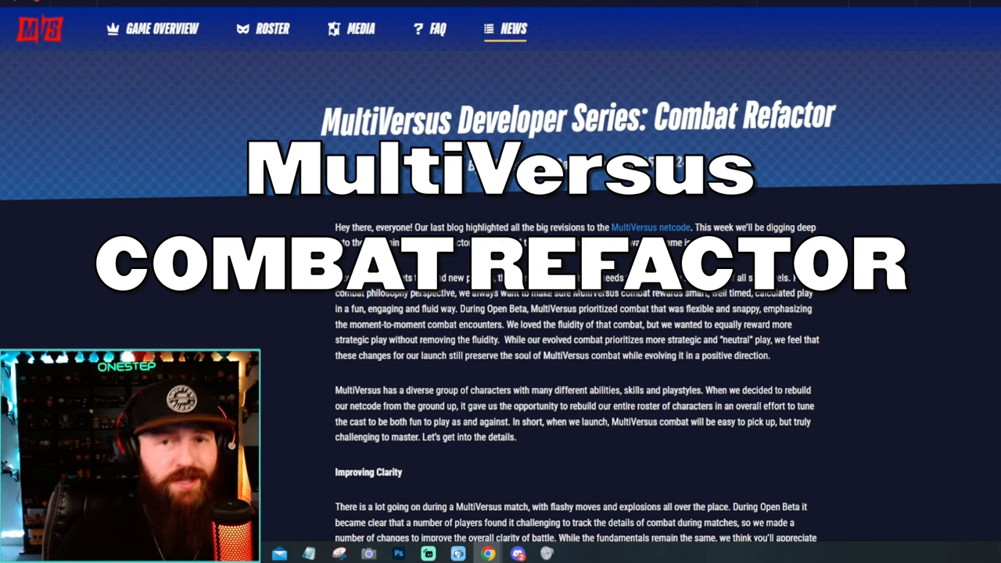
Highlight 'We loved the fluidity' in the Combat Refactor post's opening paragraph.
{"action": "scroll", "scroll_direction": "down", "scroll_amount": 3}
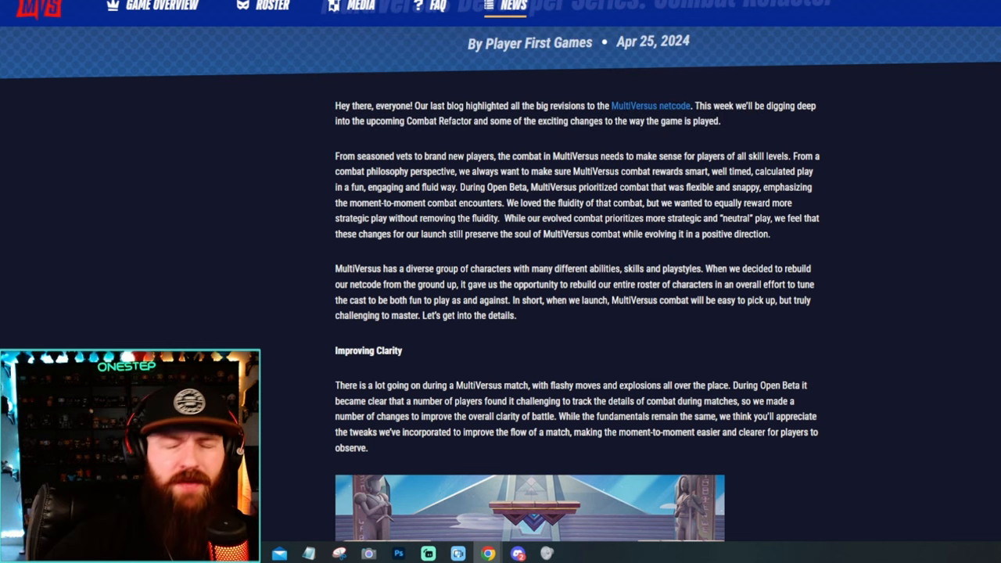
{"action": "scroll", "scroll_direction": "down", "scroll_amount": 3}
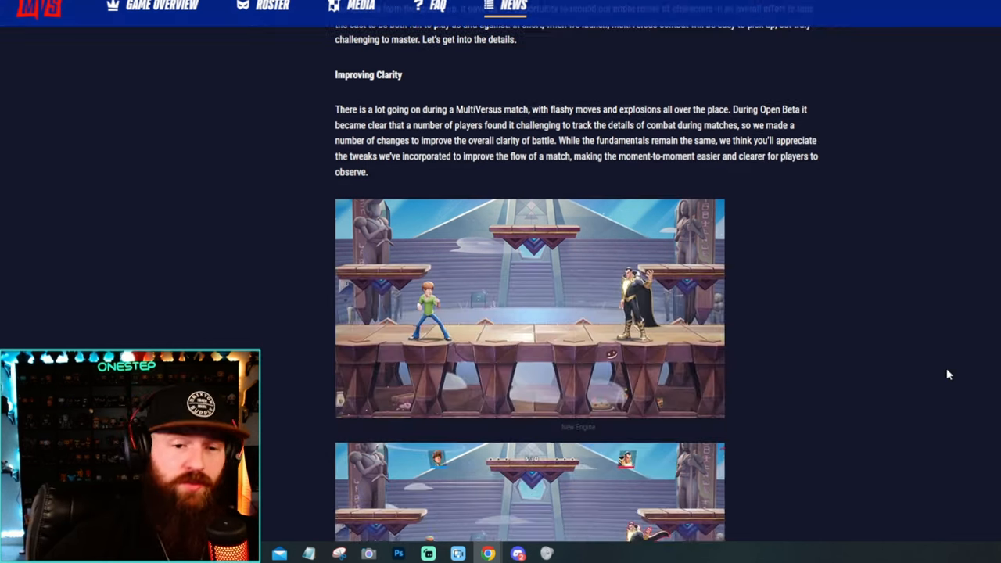
{"action": "scroll", "scroll_direction": "up", "scroll_amount": 3}
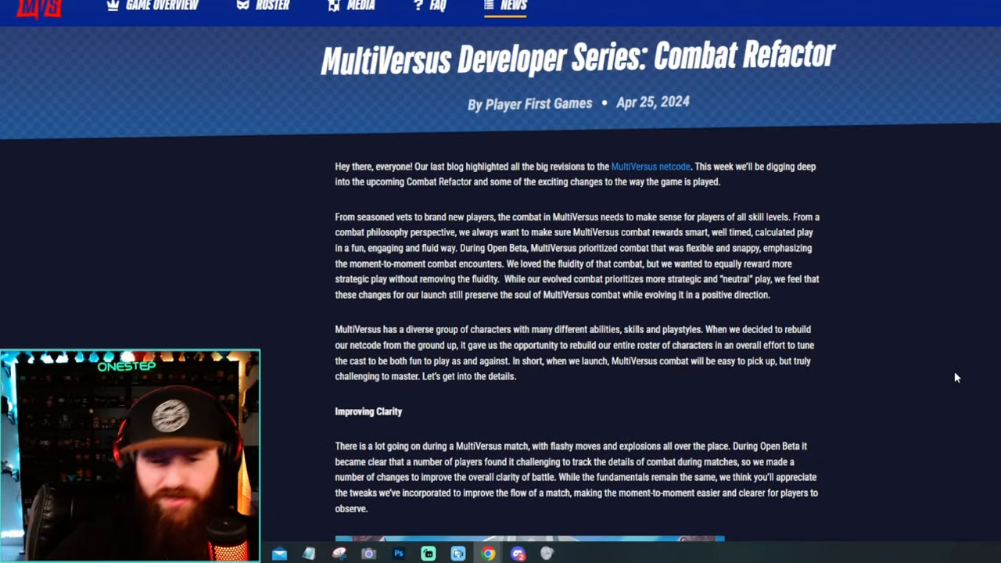
{"action": "left_click_drag", "start_coordinate": [506, 263], "coordinate": [582, 263]}
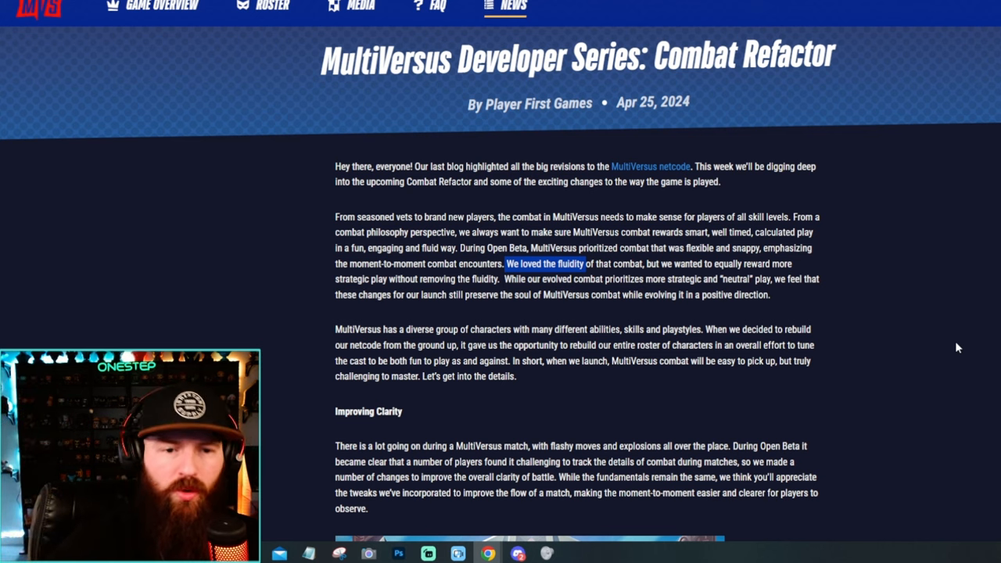
{"action": "mouse_move", "coordinate": [907, 339]}
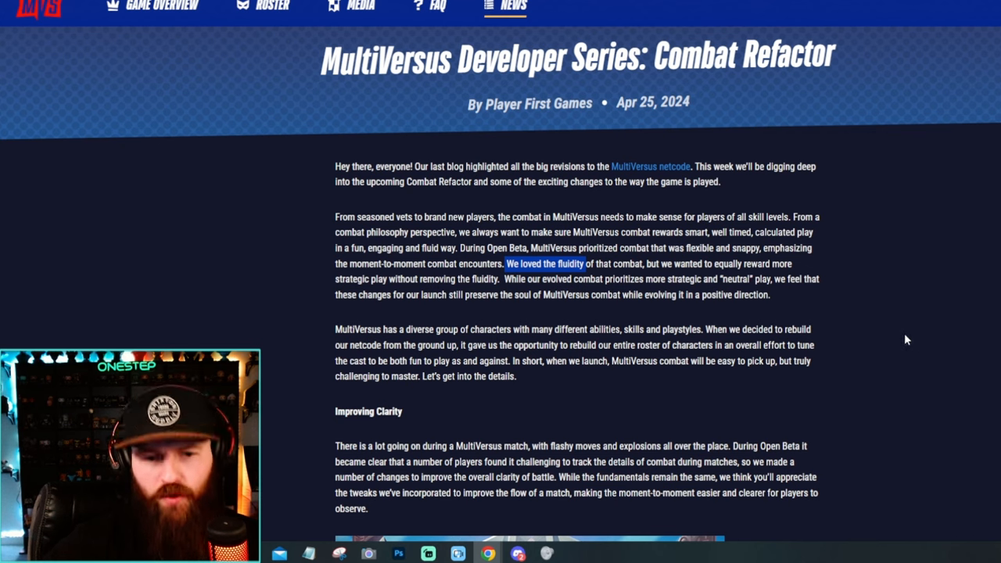
Scroll to the Improving Clarity heading and its first gameplay screenshot.
{"action": "scroll", "scroll_direction": "down", "scroll_amount": 3}
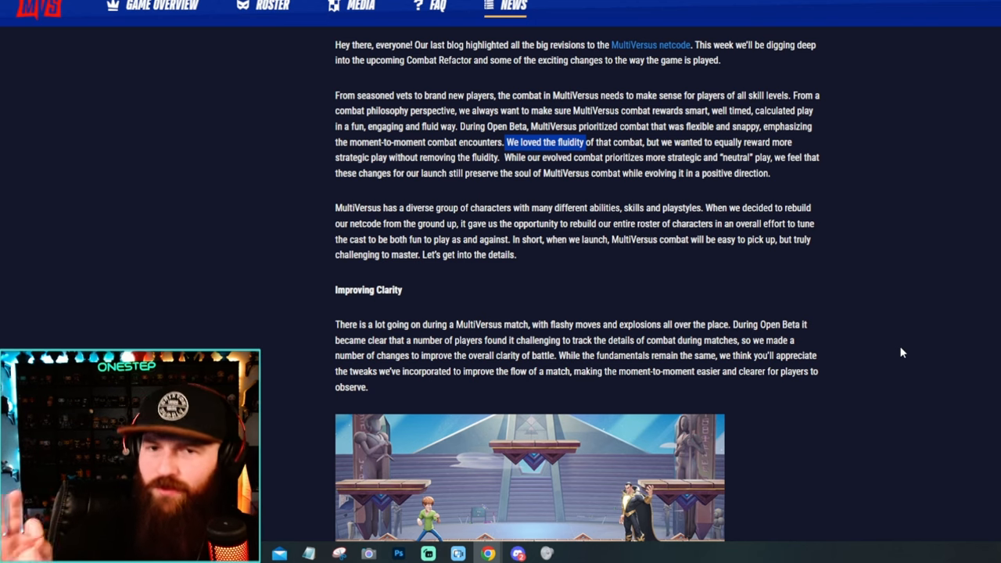
{"action": "scroll", "scroll_direction": "down", "scroll_amount": 3}
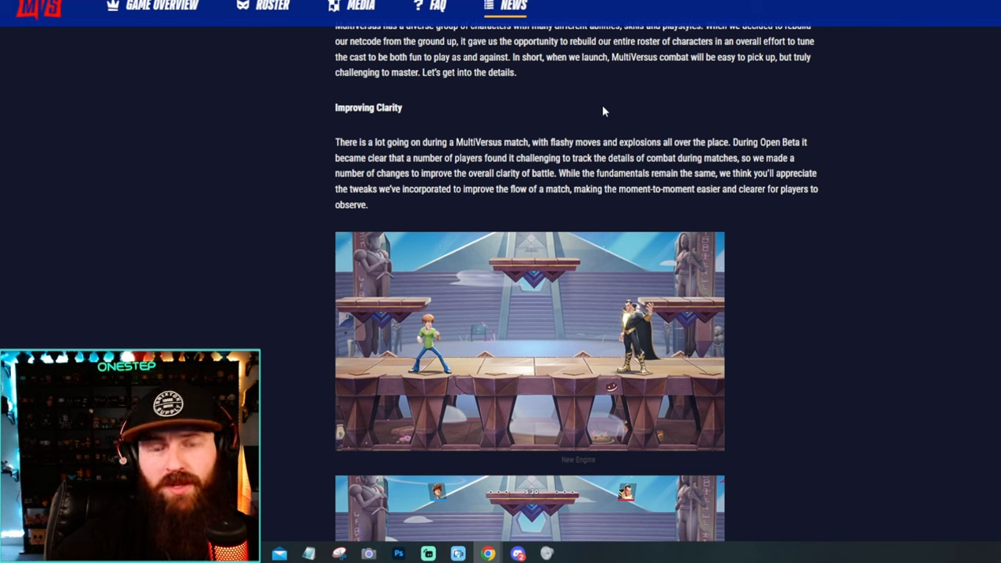
{"action": "mouse_move", "coordinate": [792, 80]}
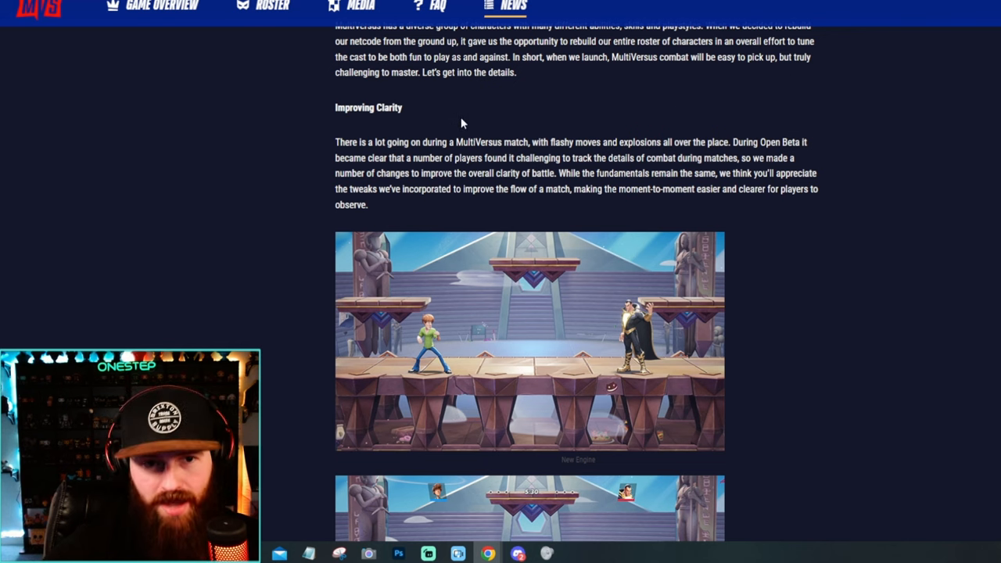
{"action": "mouse_move", "coordinate": [812, 249]}
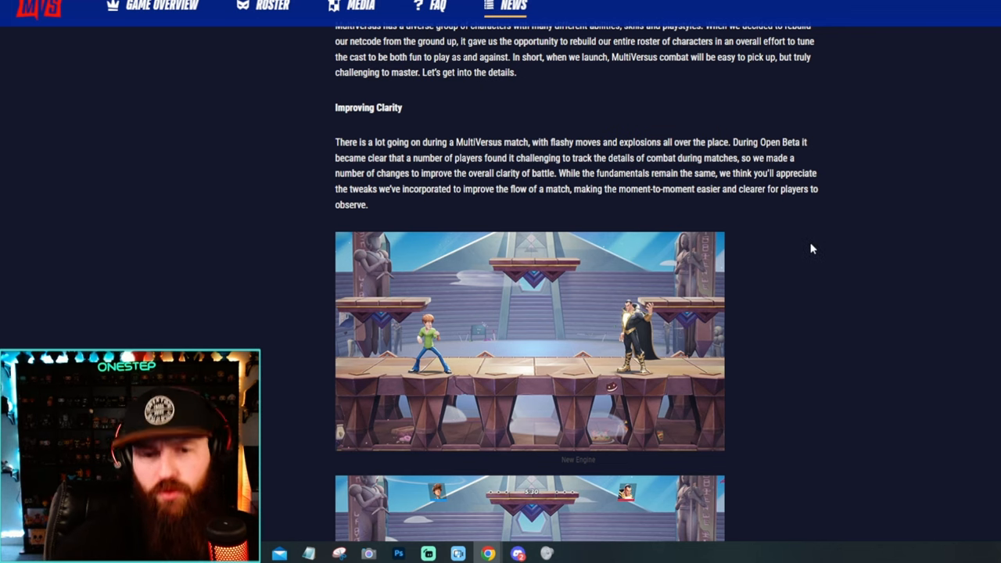
{"action": "mouse_move", "coordinate": [840, 262]}
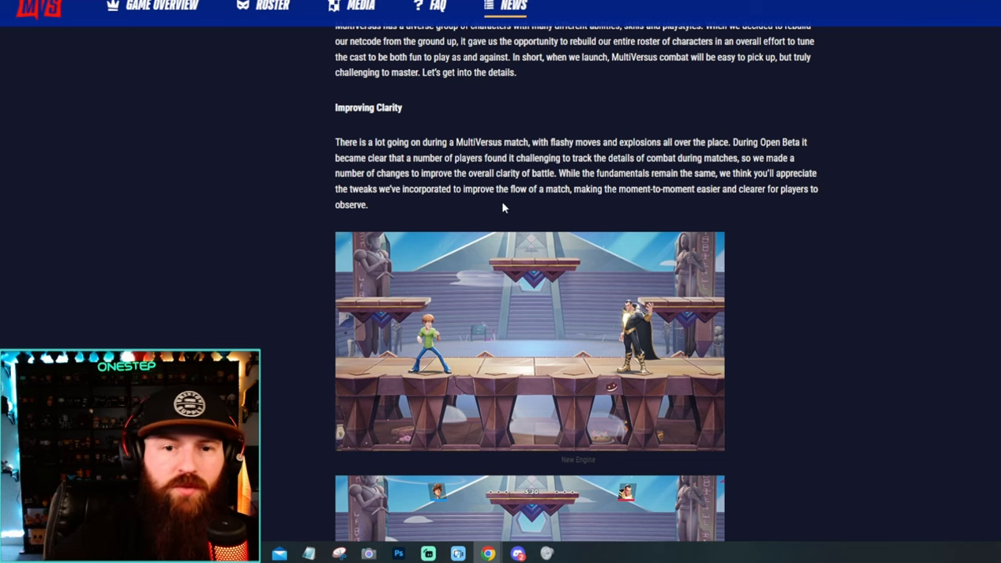
{"action": "mouse_move", "coordinate": [610, 217]}
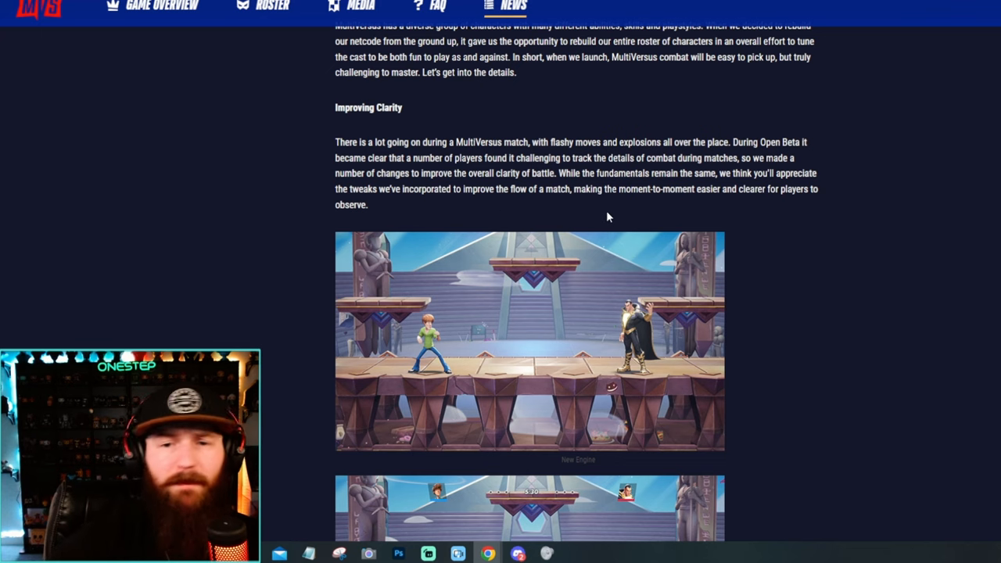
{"action": "mouse_move", "coordinate": [788, 250]}
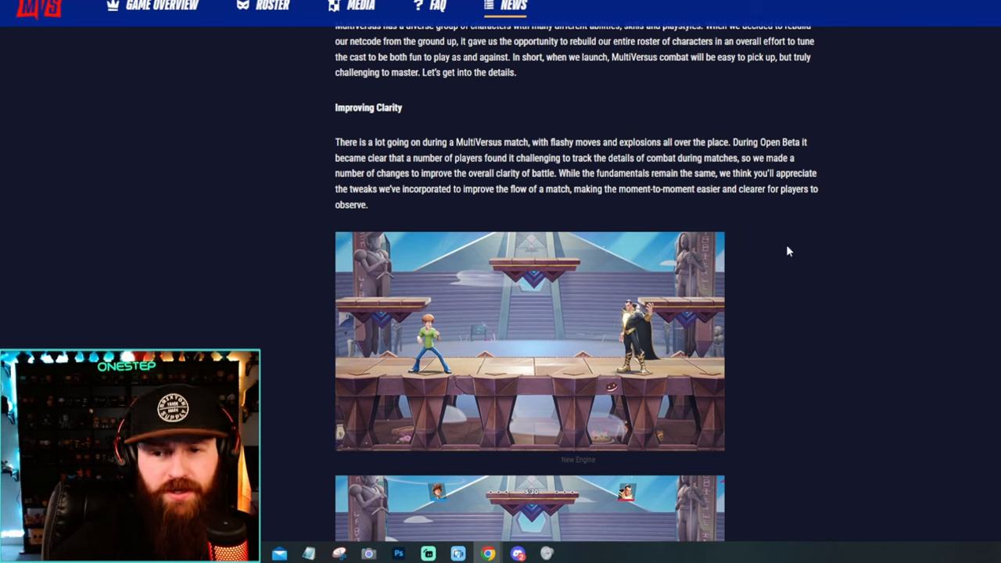
Scroll past the New Engine / Old Engine images to the bigger-characters paragraphs above Dash Attack.
{"action": "scroll", "scroll_direction": "down", "scroll_amount": 3}
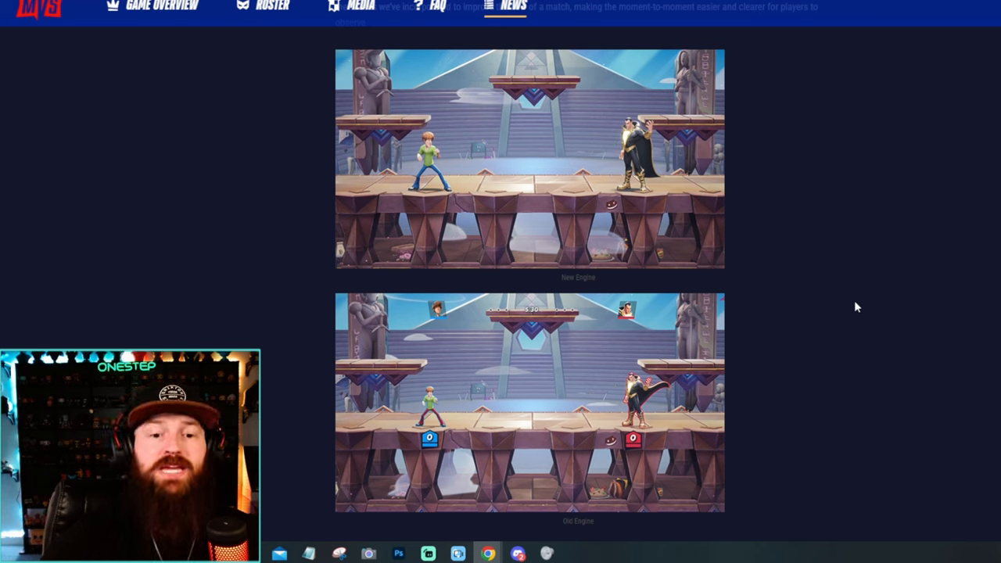
{"action": "mouse_move", "coordinate": [567, 460]}
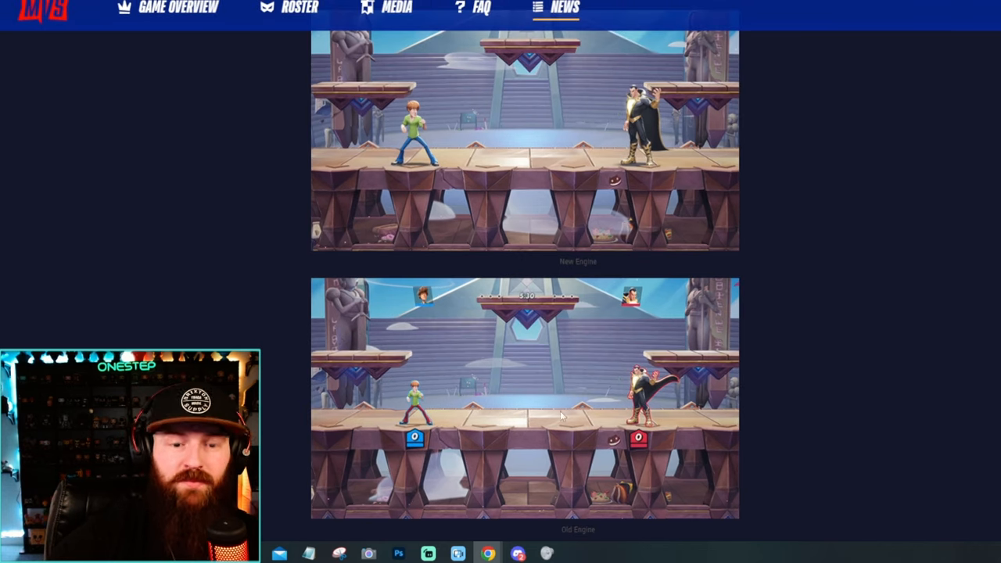
{"action": "mouse_move", "coordinate": [839, 407]}
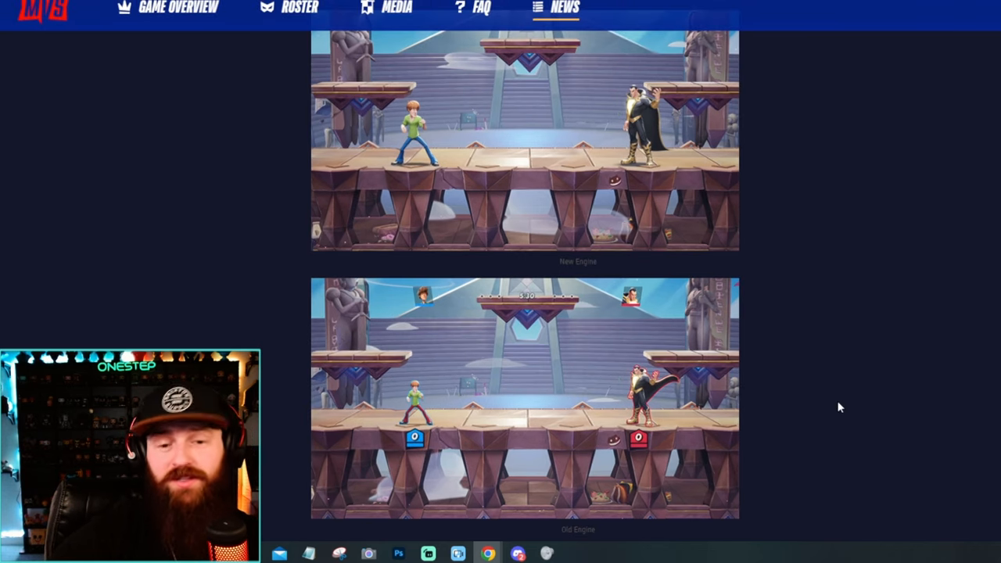
{"action": "mouse_move", "coordinate": [765, 432]}
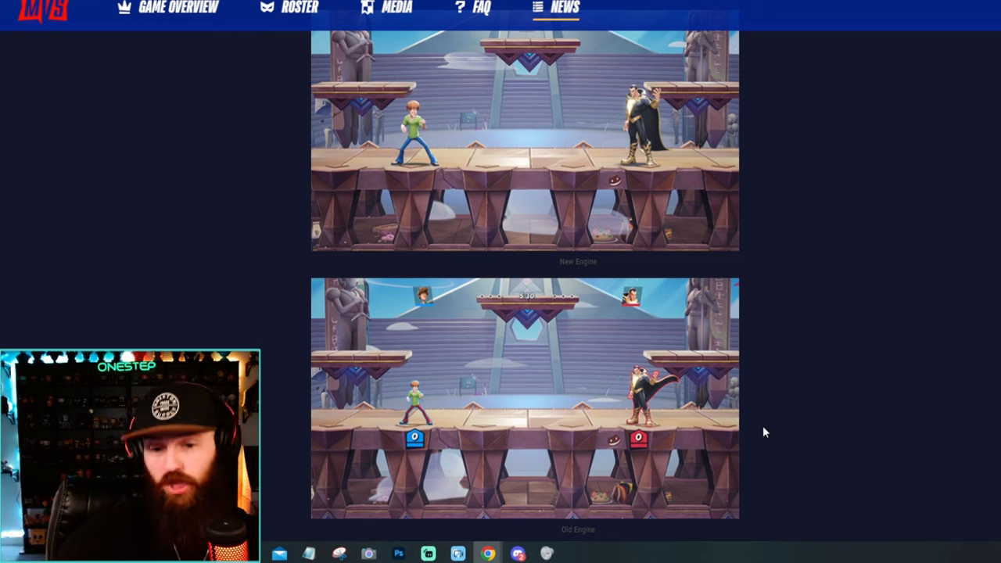
{"action": "mouse_move", "coordinate": [628, 237]}
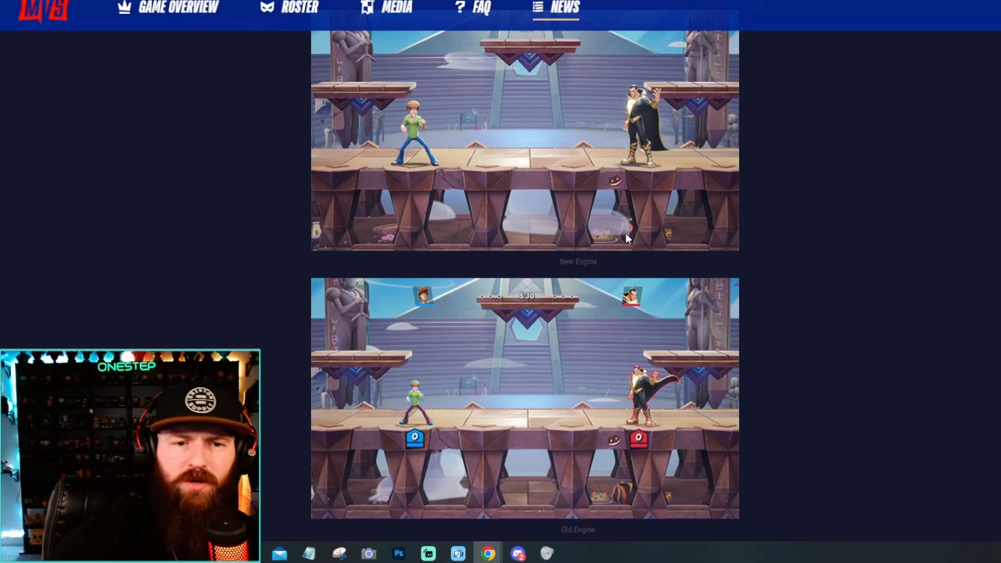
{"action": "scroll", "scroll_direction": "down", "scroll_amount": 3}
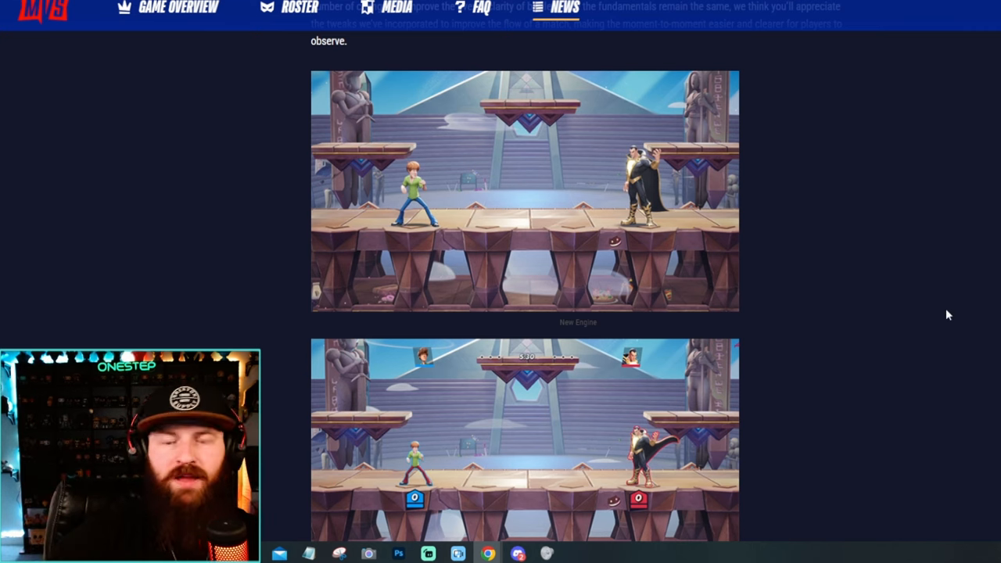
{"action": "scroll", "scroll_direction": "down", "scroll_amount": 3}
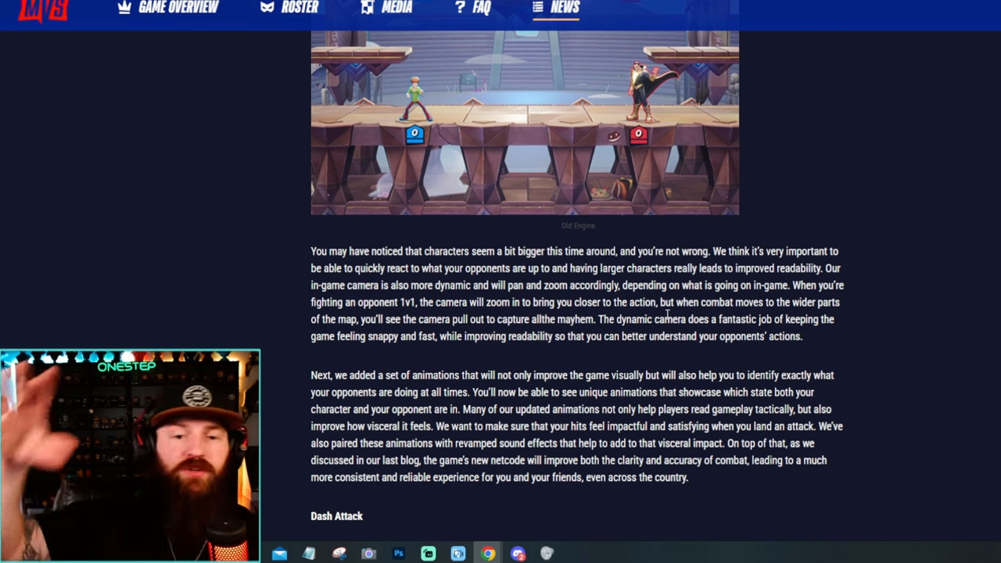
Scroll to the Dash Attack paragraph with the Iron Giant clip below it.
{"action": "scroll", "scroll_direction": "down", "scroll_amount": 3}
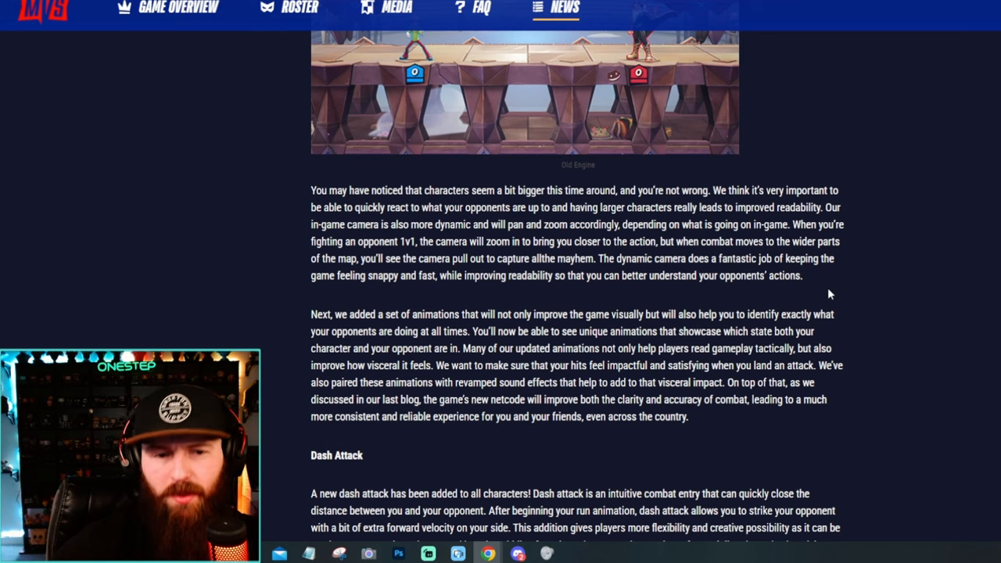
{"action": "mouse_move", "coordinate": [742, 344]}
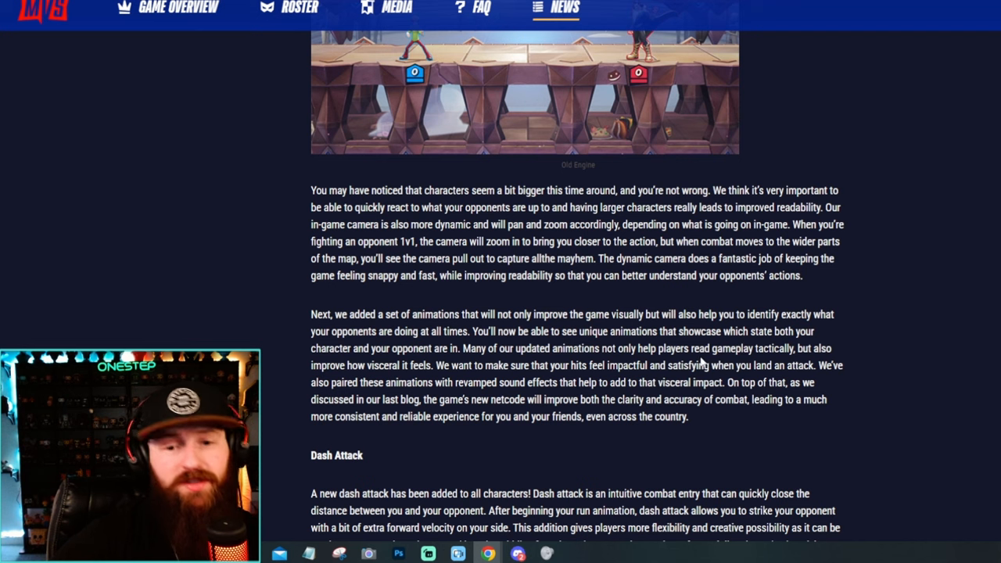
{"action": "mouse_move", "coordinate": [885, 429]}
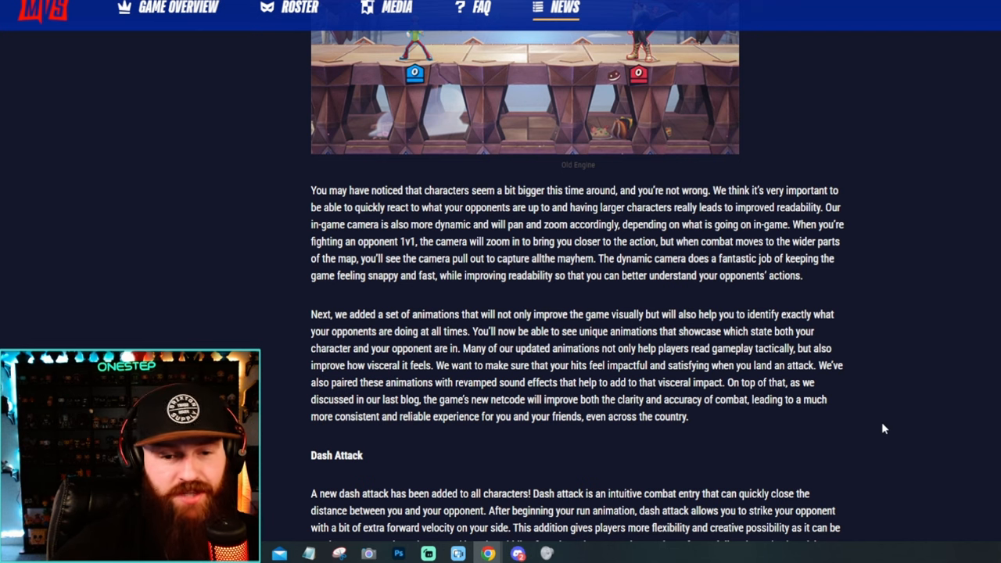
{"action": "scroll", "scroll_direction": "down", "scroll_amount": 3}
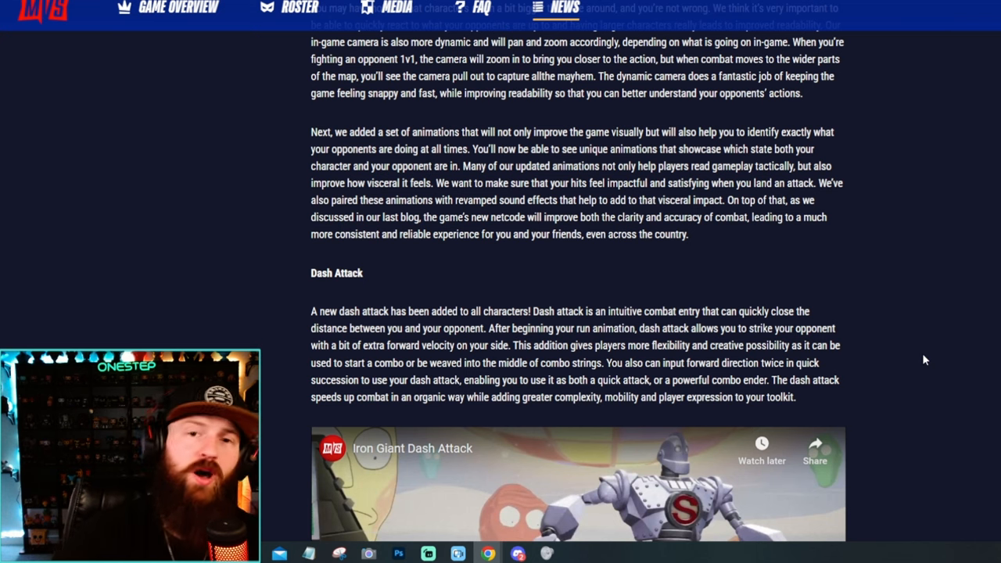
Play the Iron Giant Dash Attack clip and continue to Parry Time and Character Kits.
{"action": "scroll", "scroll_direction": "down", "scroll_amount": 3}
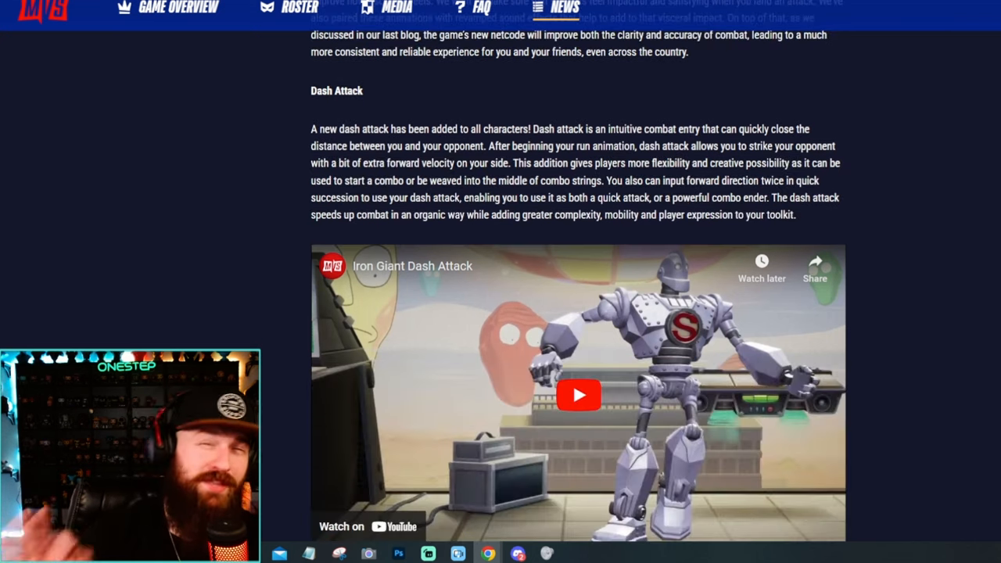
{"action": "scroll", "scroll_direction": "down", "scroll_amount": 3}
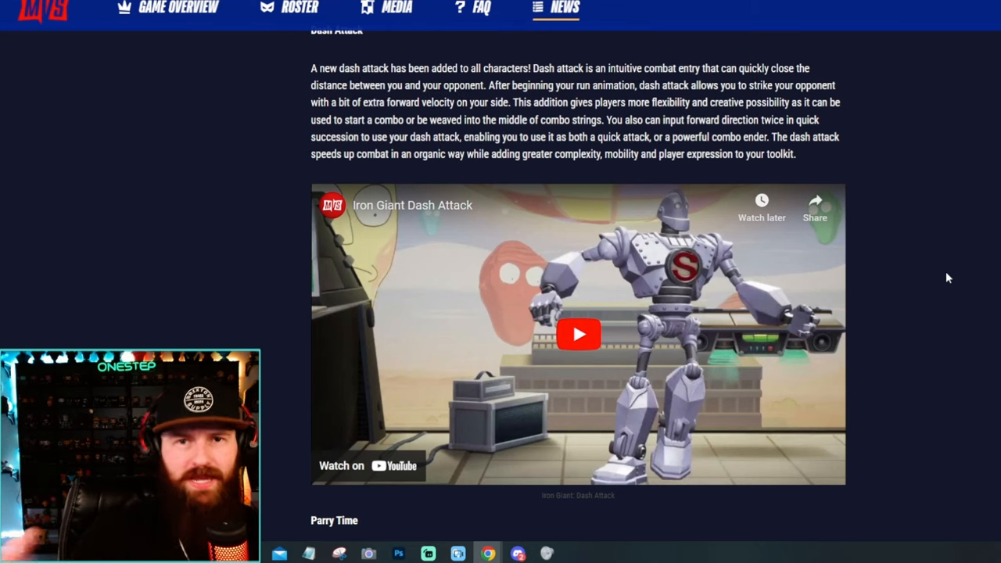
{"action": "mouse_move", "coordinate": [822, 369]}
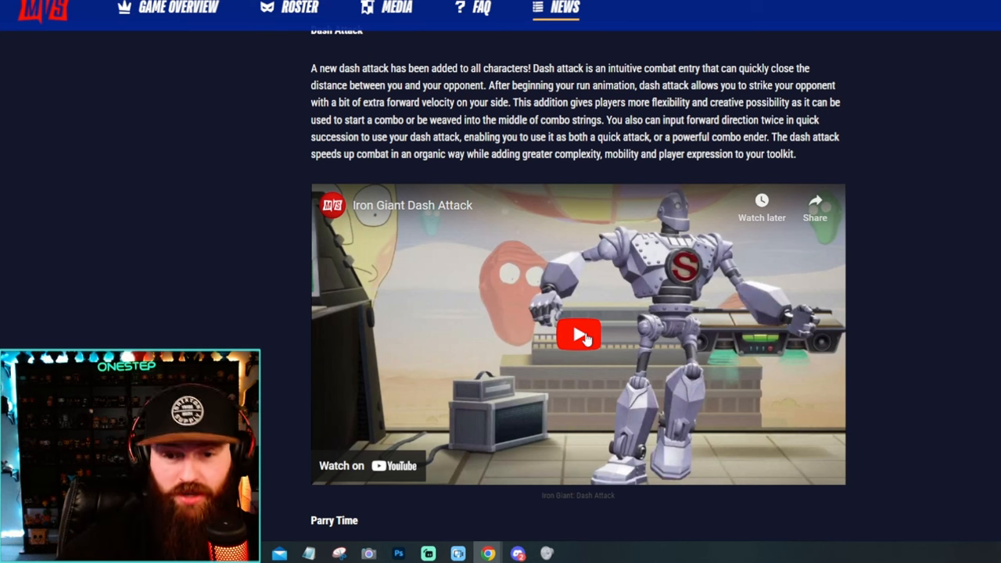
{"action": "left_click", "coordinate": [579, 334]}
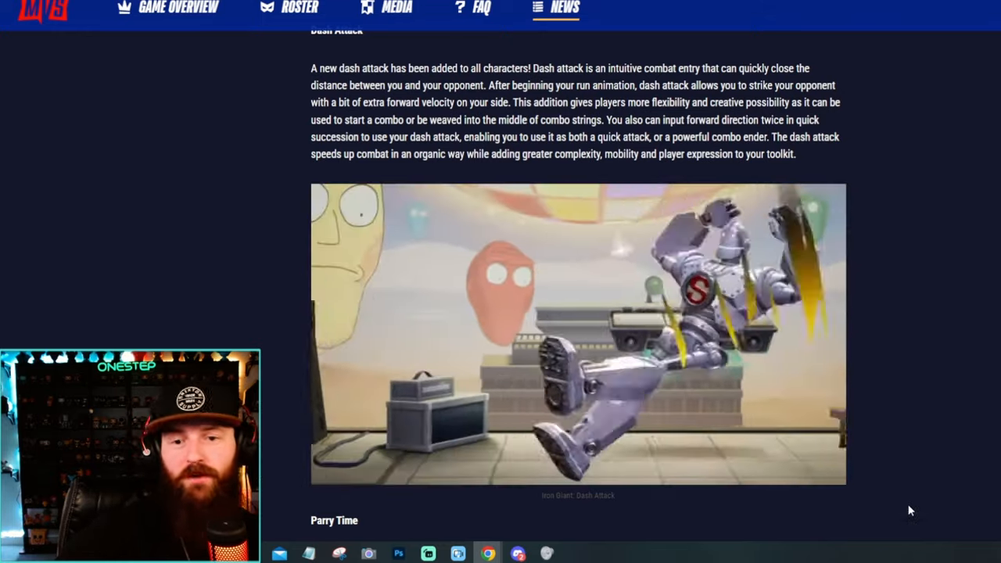
{"action": "scroll", "scroll_direction": "down", "scroll_amount": 3}
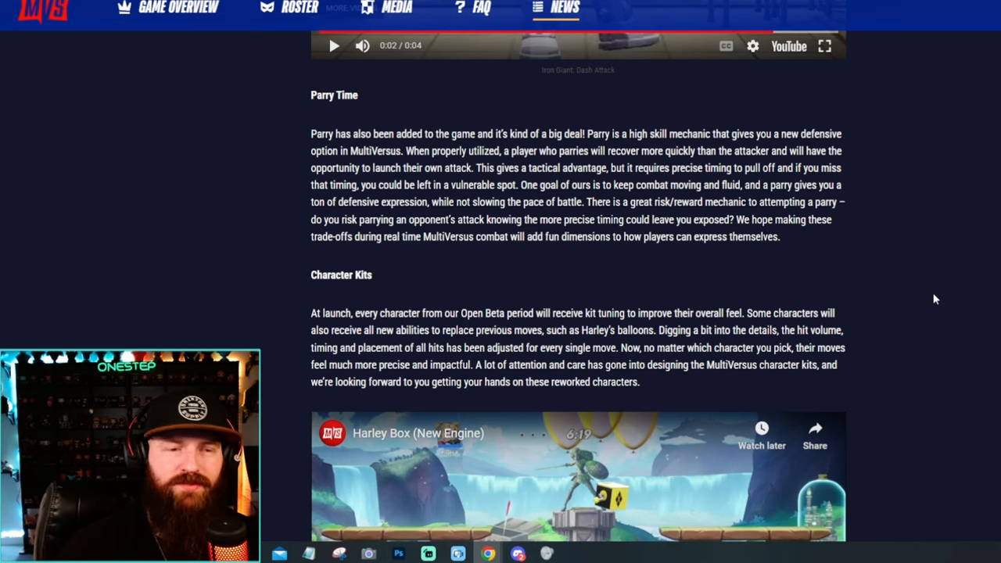
Play the Harley Box (New Engine) clip under Character Kits.
{"action": "scroll", "scroll_direction": "down", "scroll_amount": 3}
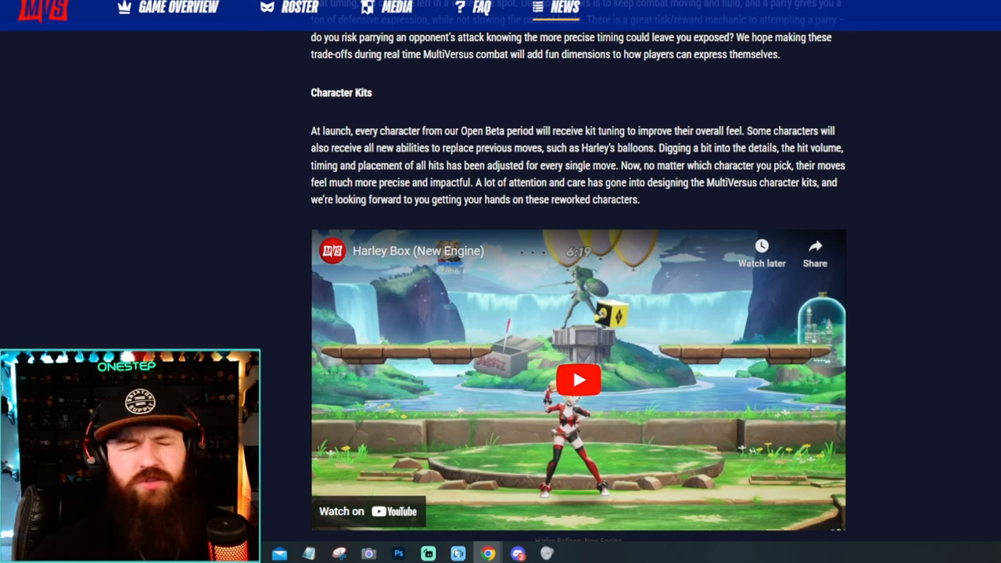
{"action": "scroll", "scroll_direction": "down", "scroll_amount": 3}
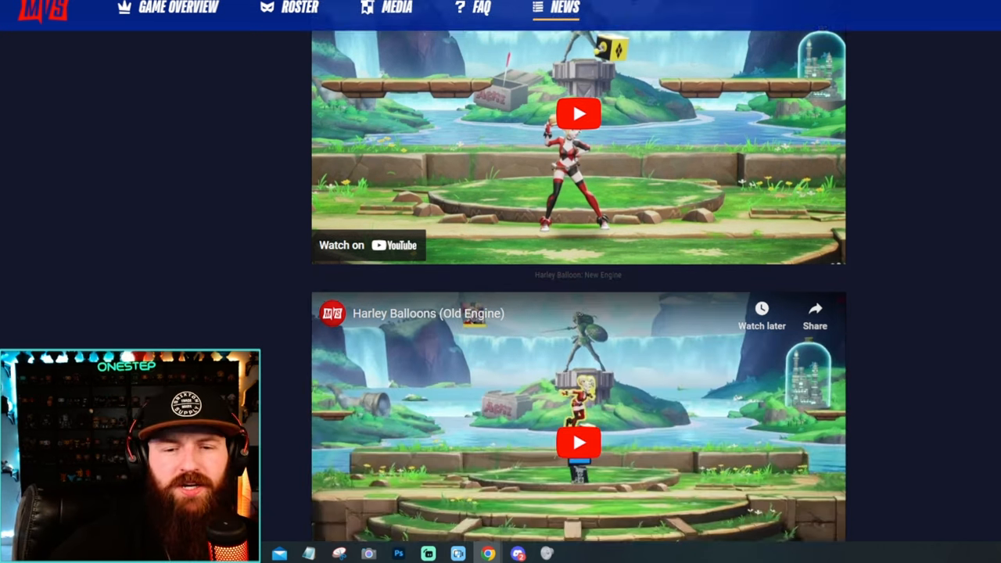
{"action": "left_click", "coordinate": [579, 441]}
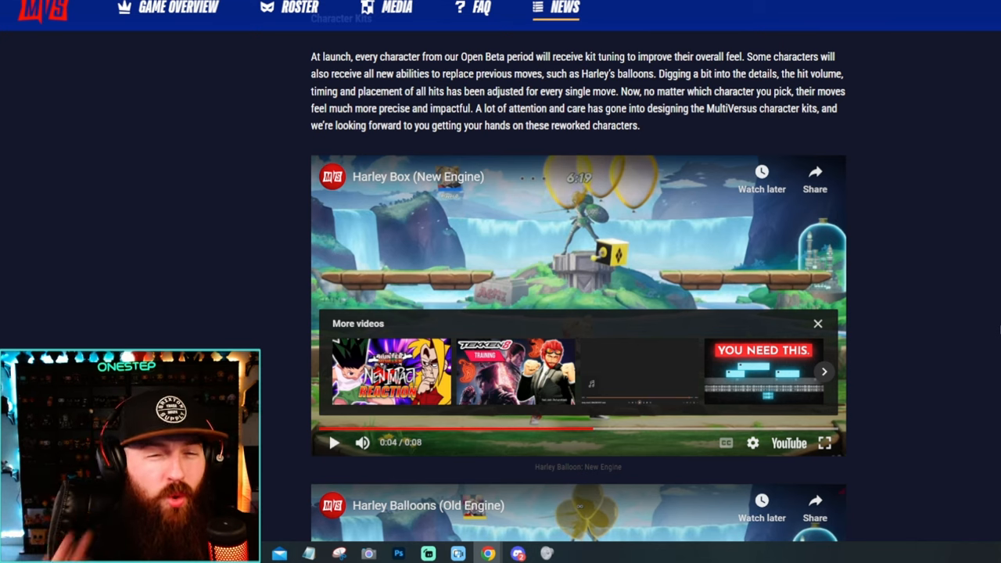
Scroll up to the New Engine / Old Engine stage comparison images.
{"action": "scroll", "scroll_direction": "up", "scroll_amount": 3}
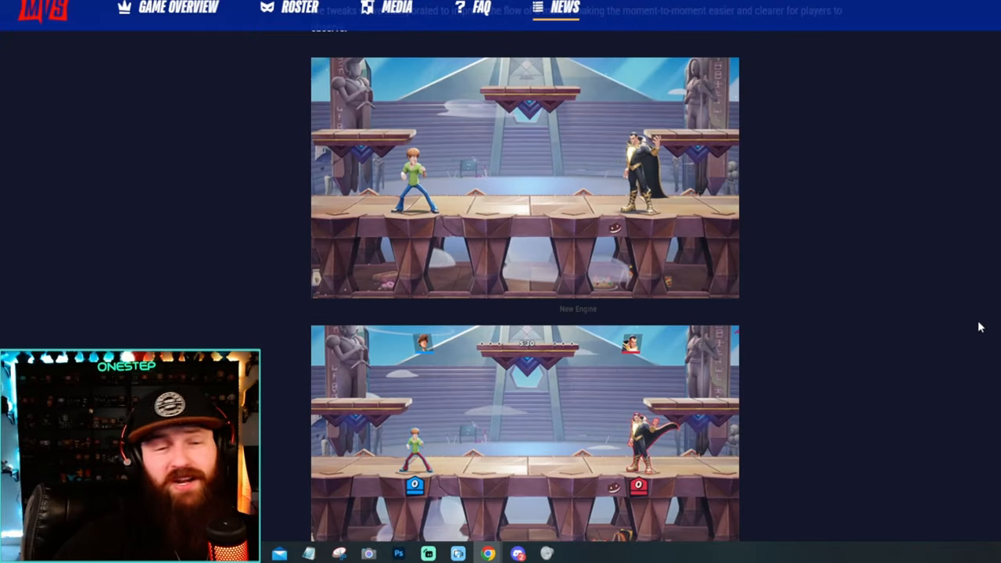
{"action": "mouse_move", "coordinate": [926, 305]}
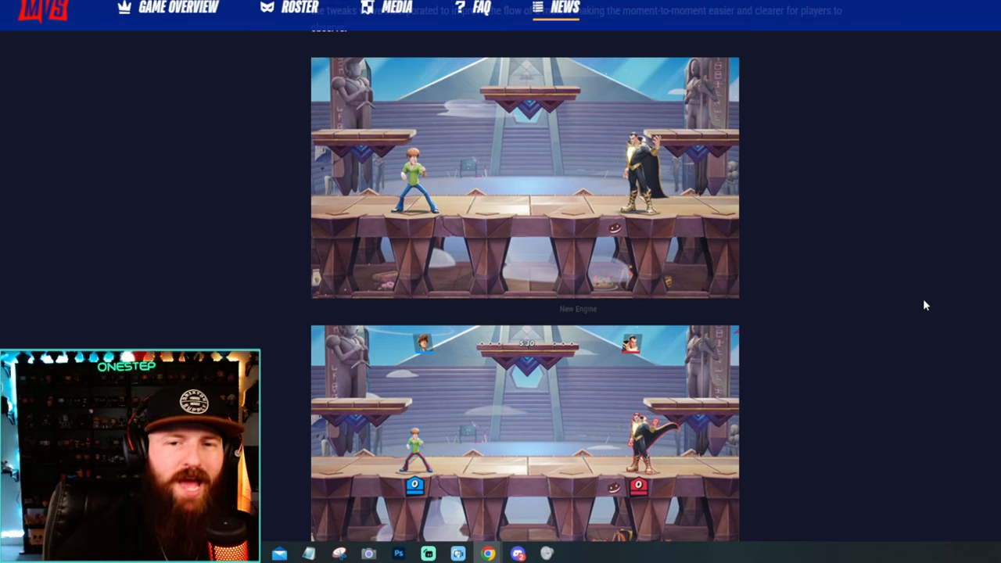
{"action": "scroll", "scroll_direction": "down", "scroll_amount": 3}
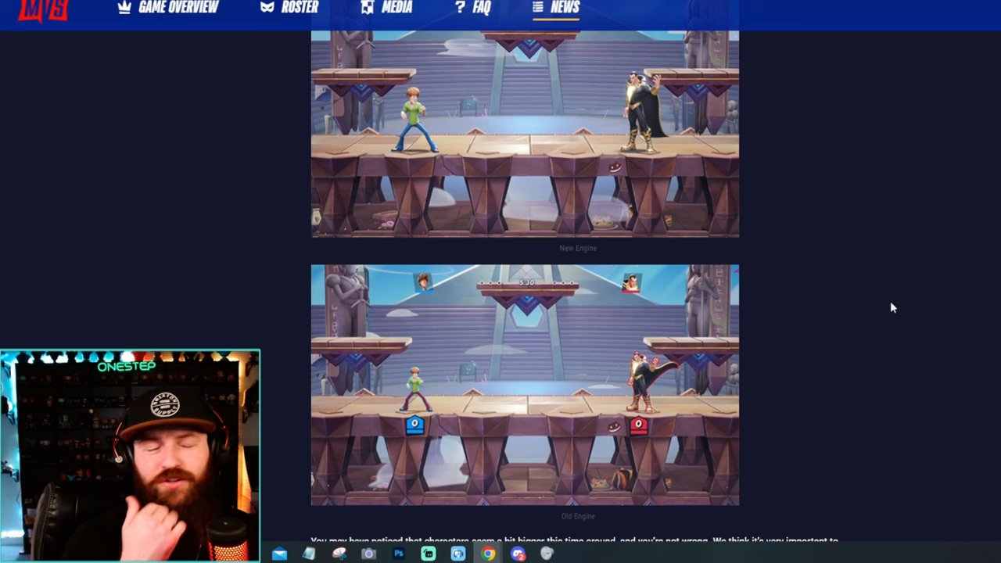
{"action": "mouse_move", "coordinate": [676, 242]}
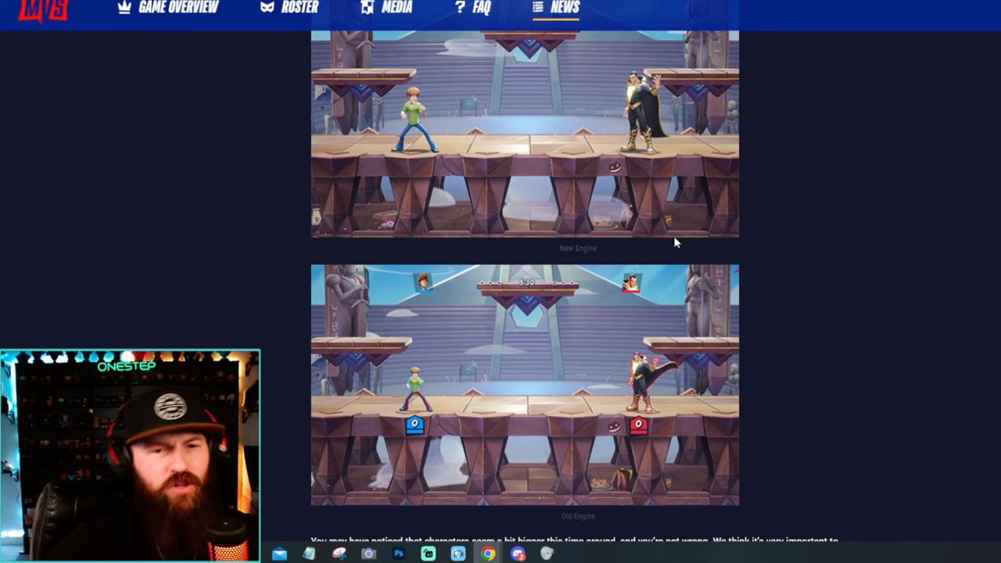
{"action": "mouse_move", "coordinate": [660, 398]}
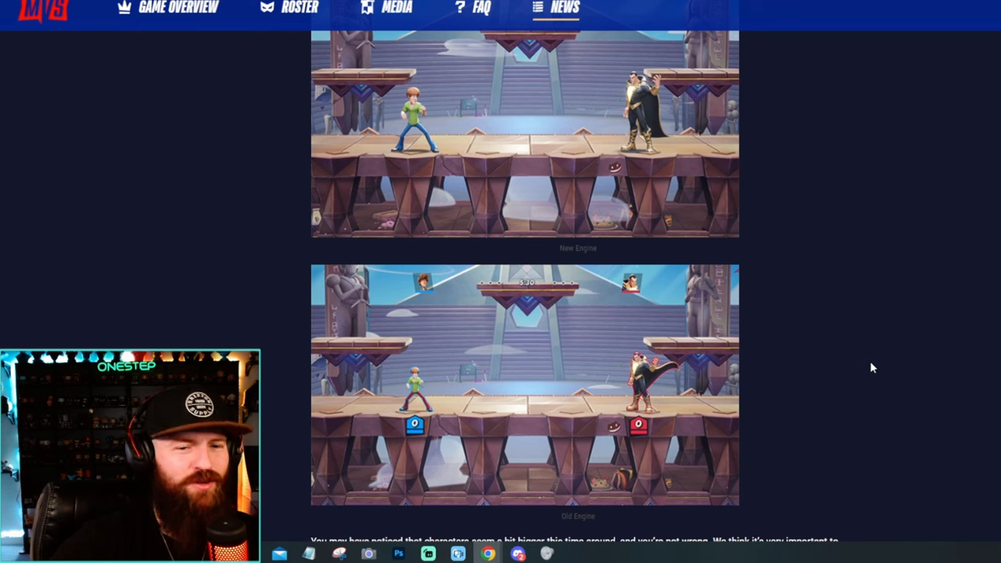
{"action": "scroll", "scroll_direction": "down", "scroll_amount": 3}
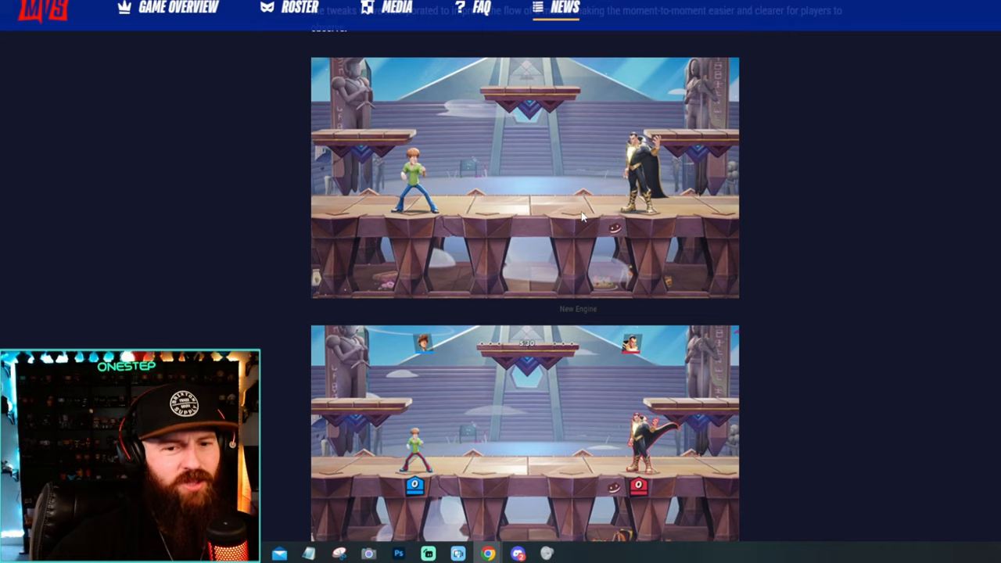
{"action": "scroll", "scroll_direction": "down", "scroll_amount": 3}
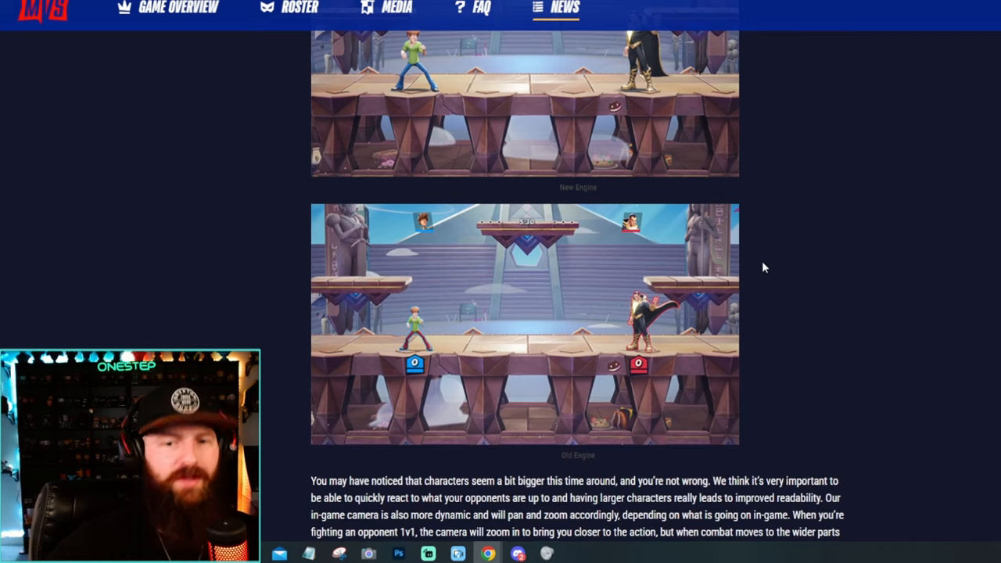
{"action": "scroll", "scroll_direction": "down", "scroll_amount": 3}
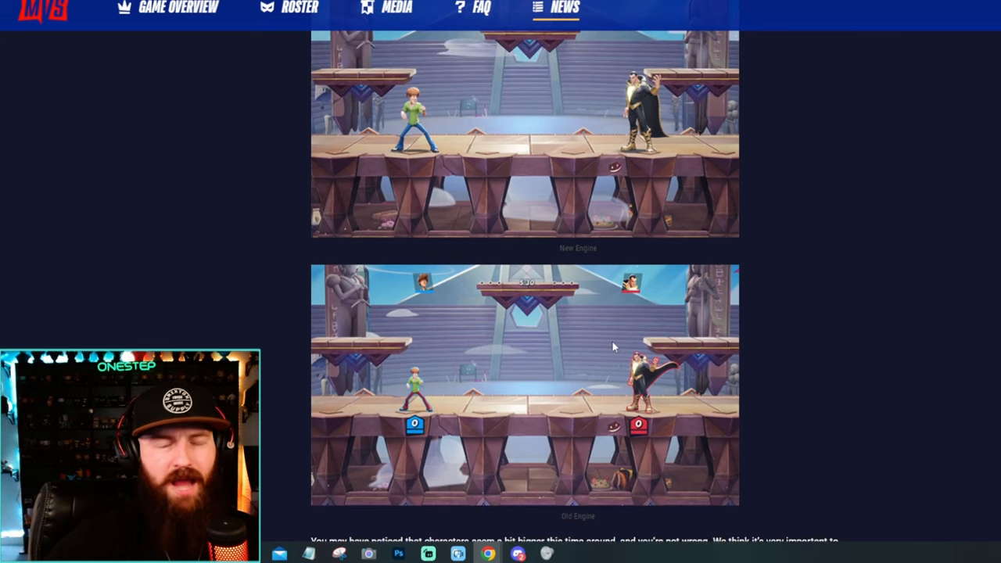
{"action": "scroll", "scroll_direction": "down", "scroll_amount": 3}
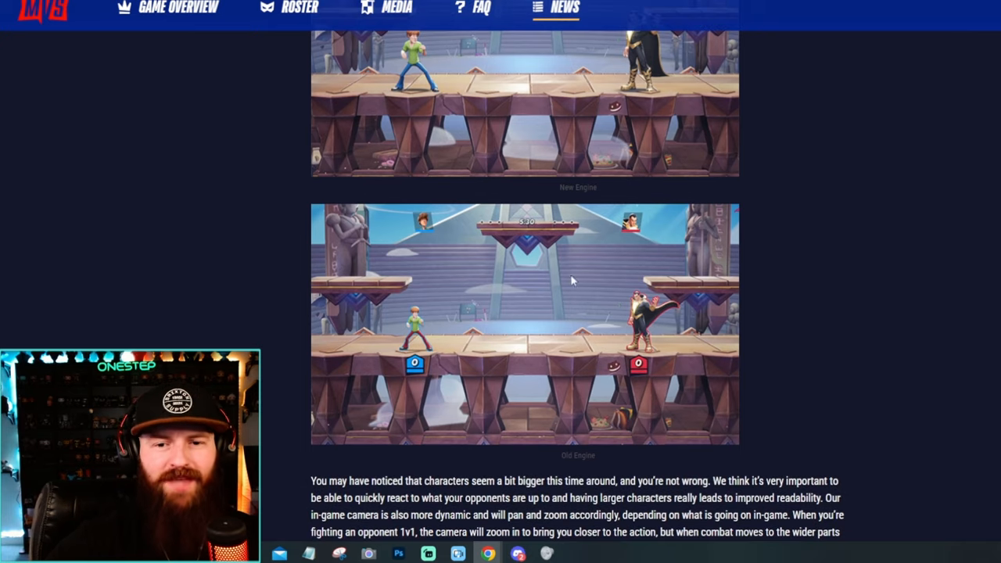
{"action": "mouse_move", "coordinate": [554, 328]}
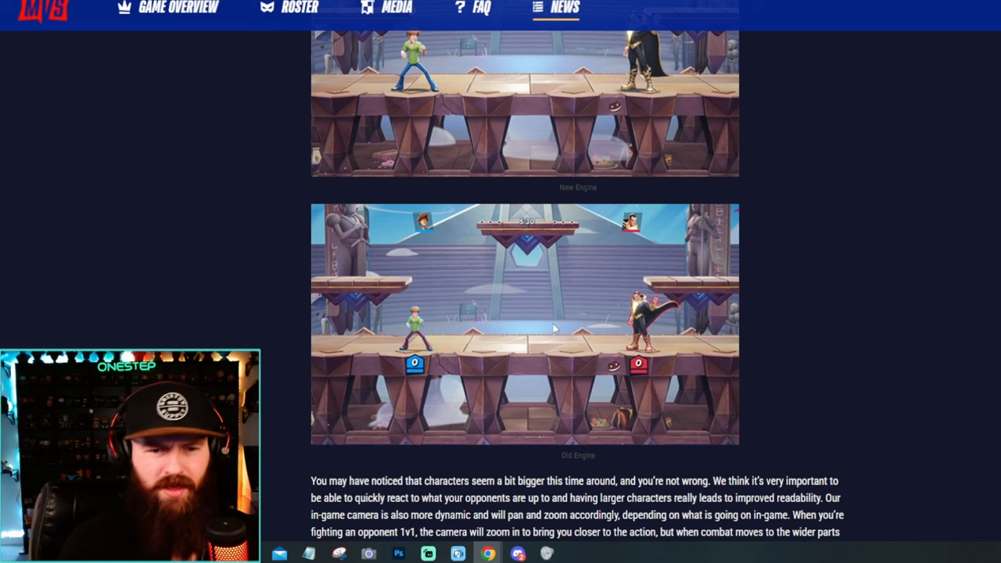
{"action": "scroll", "scroll_direction": "down", "scroll_amount": 3}
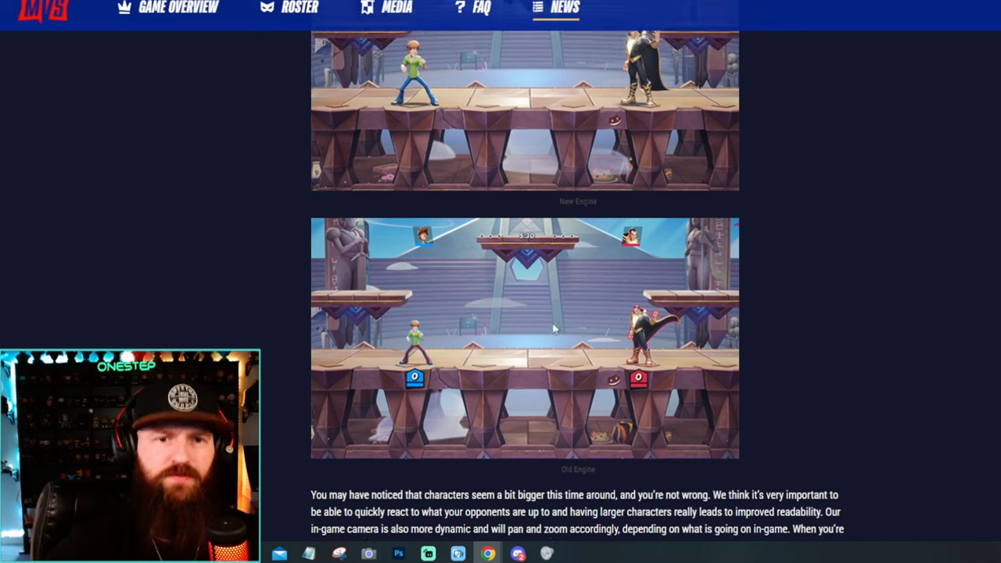
{"action": "scroll", "scroll_direction": "down", "scroll_amount": 3}
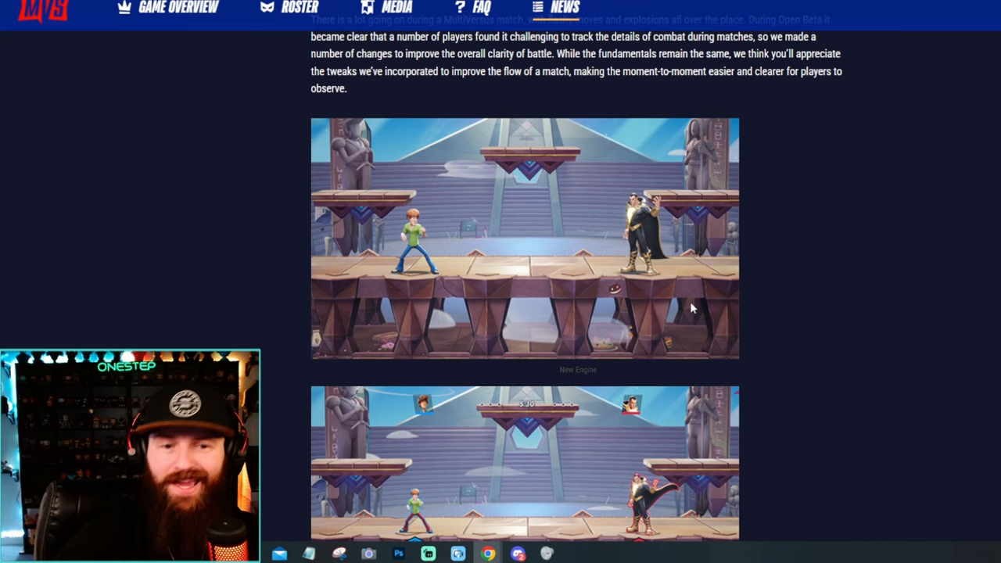
Scroll to the New Engine and Old Engine screenshots below the Improving Clarity text.
{"action": "scroll", "scroll_direction": "down", "scroll_amount": 3}
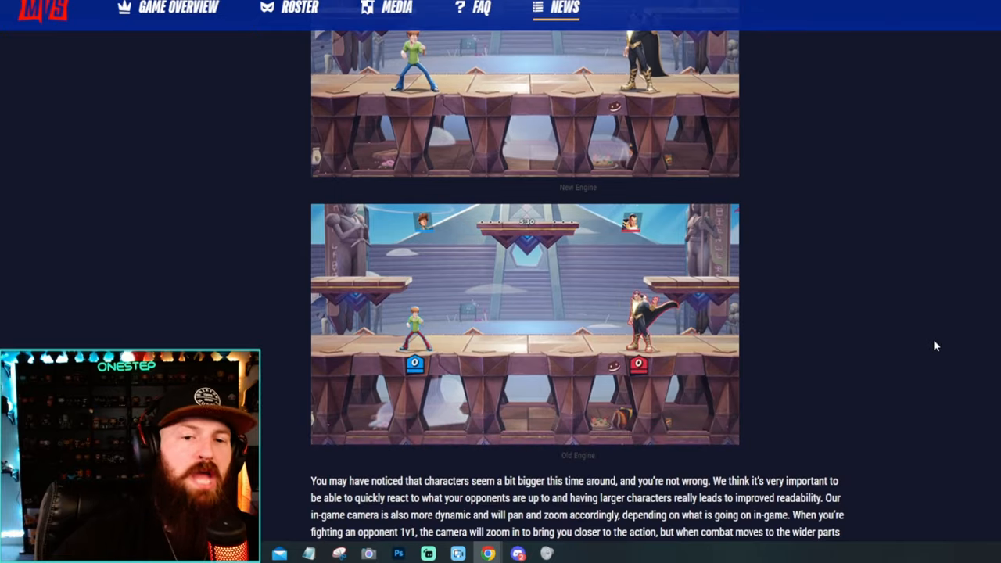
{"action": "scroll", "scroll_direction": "down", "scroll_amount": 3}
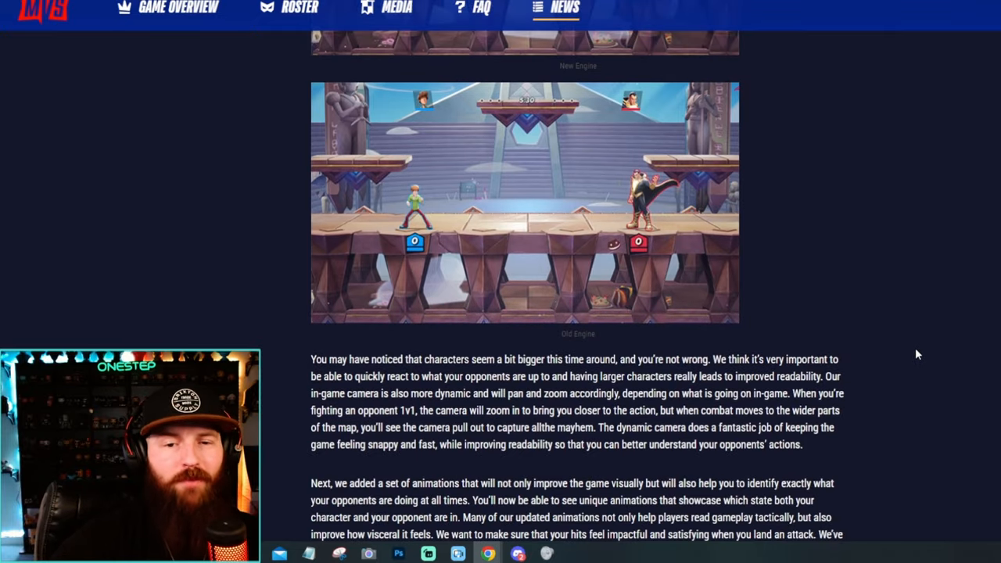
{"action": "scroll", "scroll_direction": "up", "scroll_amount": 3}
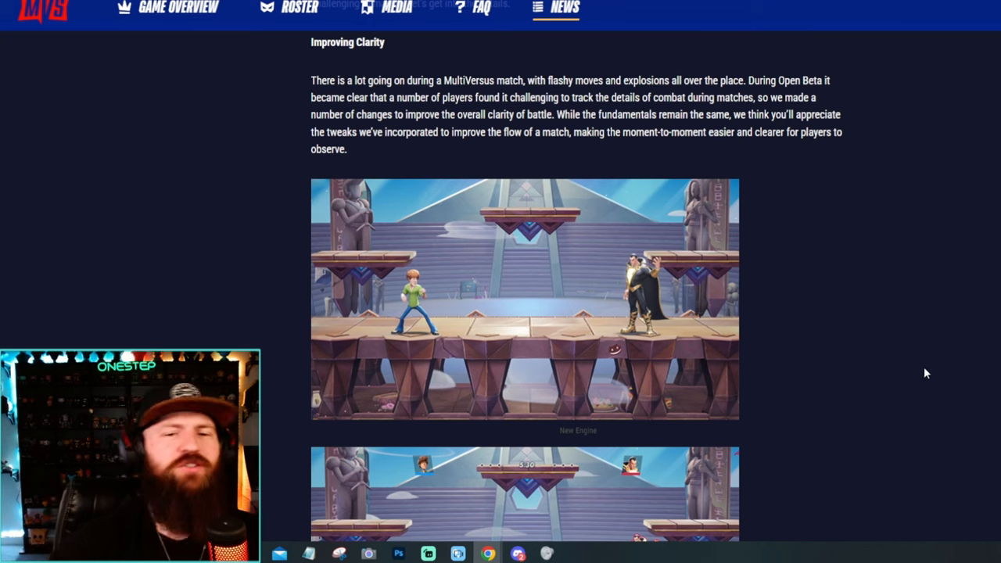
{"action": "scroll", "scroll_direction": "down", "scroll_amount": 3}
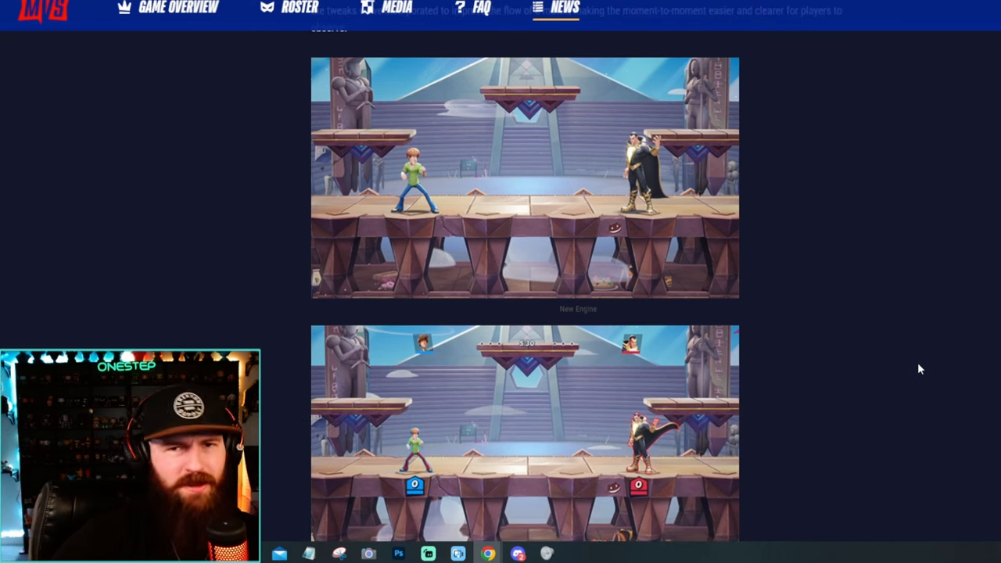
{"action": "mouse_move", "coordinate": [900, 388]}
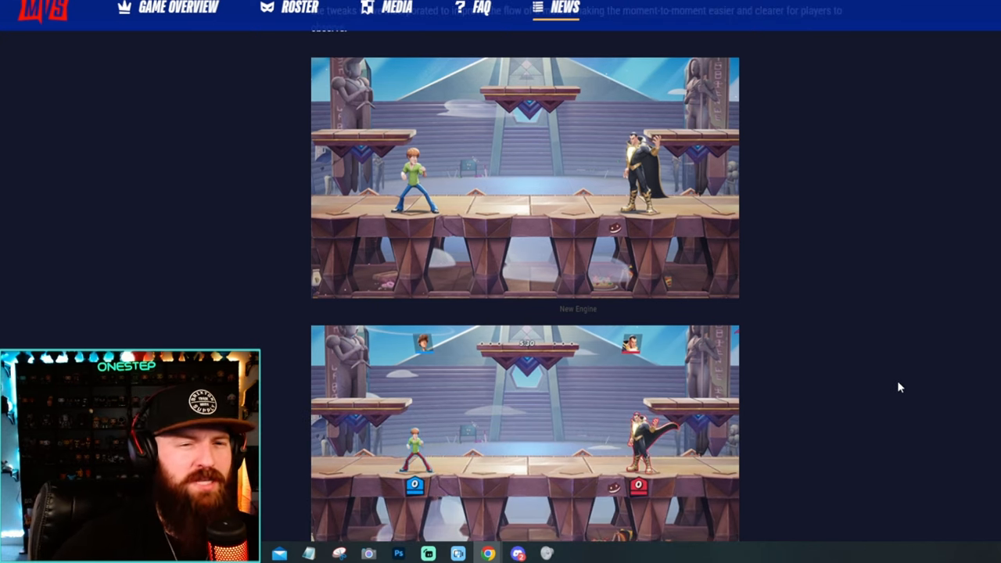
{"action": "mouse_move", "coordinate": [695, 260]}
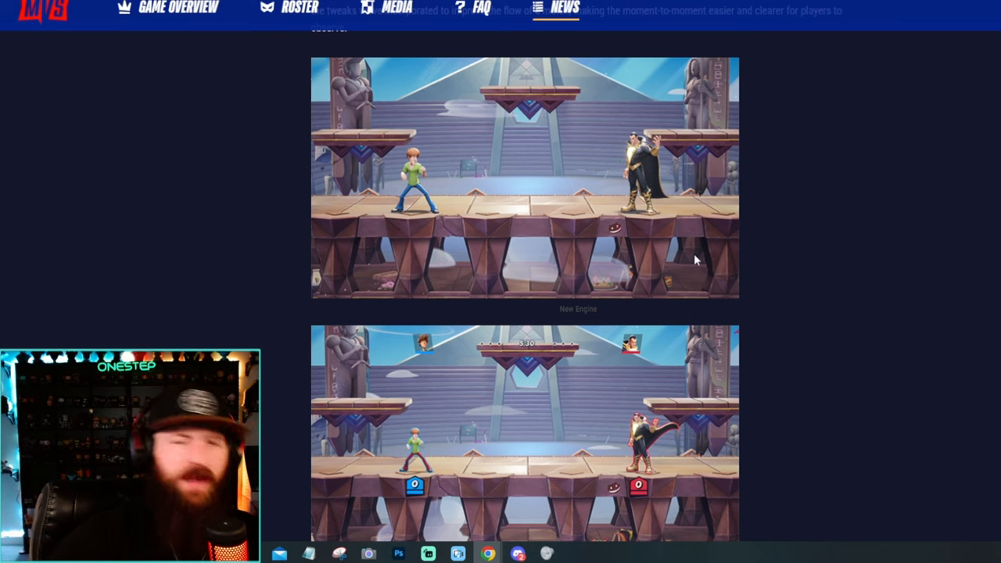
{"action": "mouse_move", "coordinate": [882, 397]}
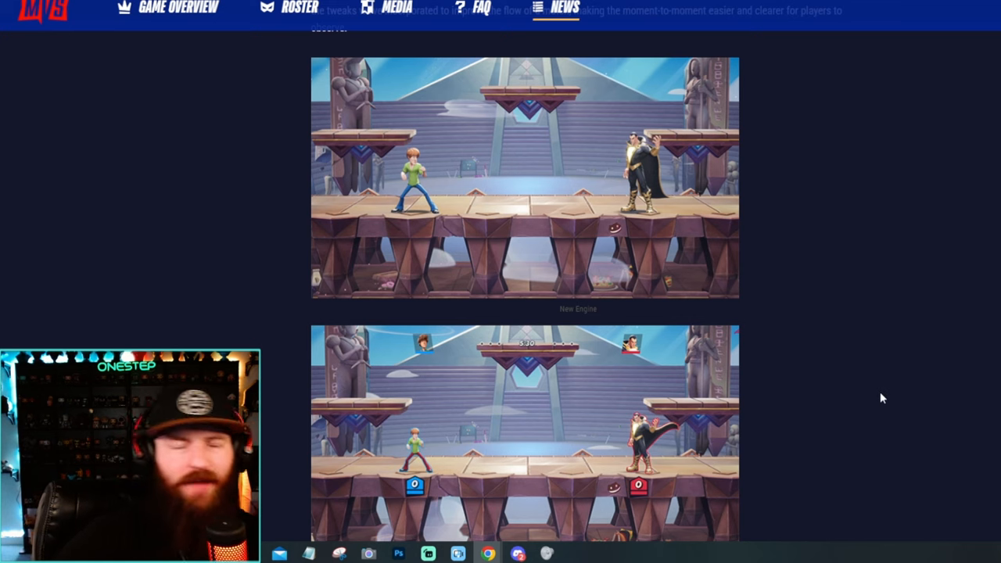
{"action": "mouse_move", "coordinate": [895, 377]}
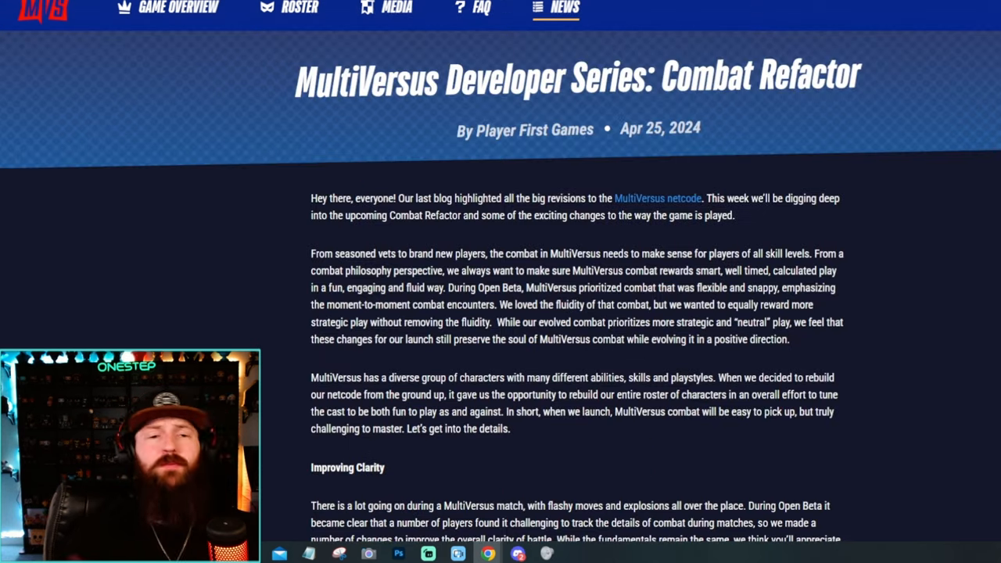
{"action": "scroll", "scroll_direction": "down", "scroll_amount": 3}
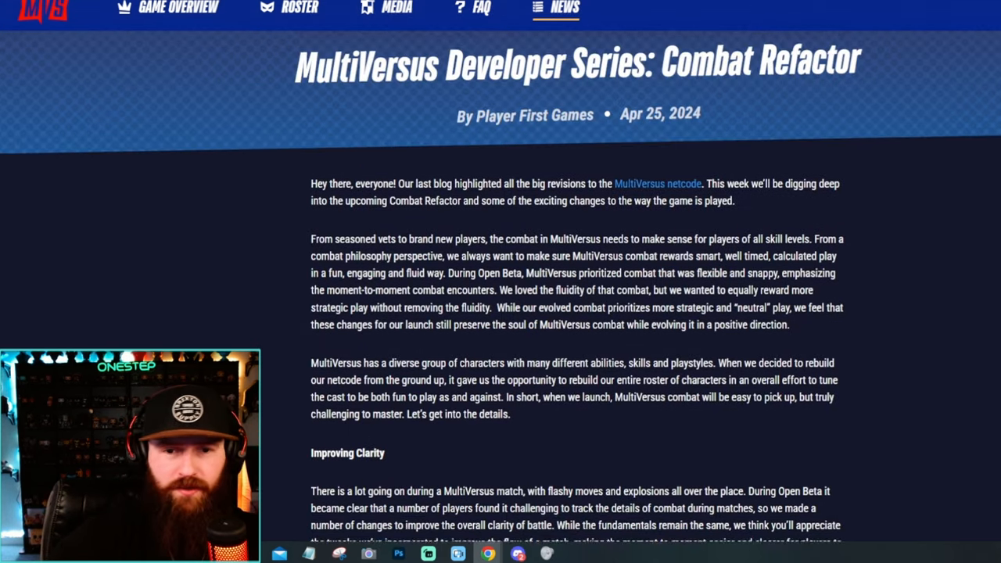
{"action": "scroll", "scroll_direction": "down", "scroll_amount": 3}
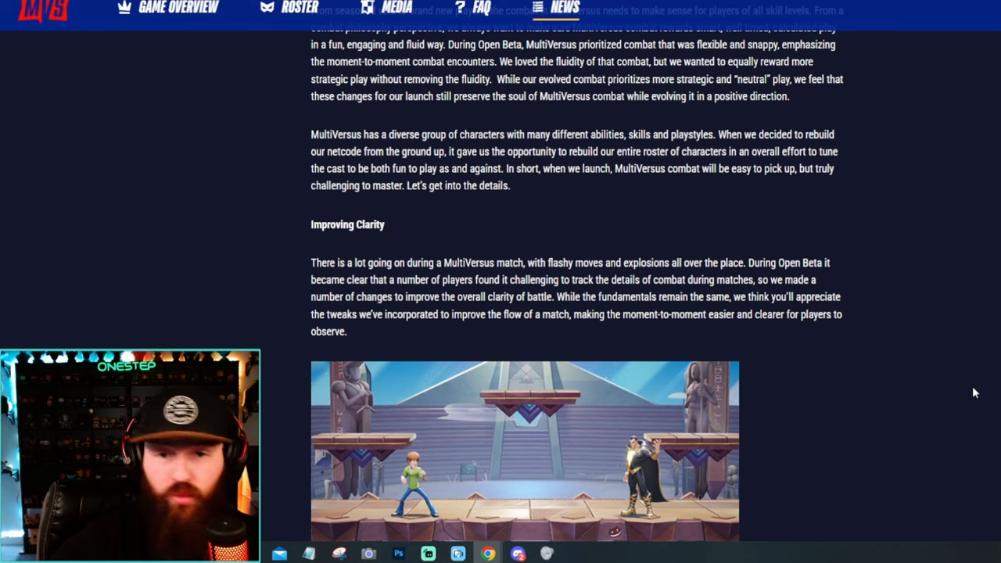
{"action": "scroll", "scroll_direction": "down", "scroll_amount": 3}
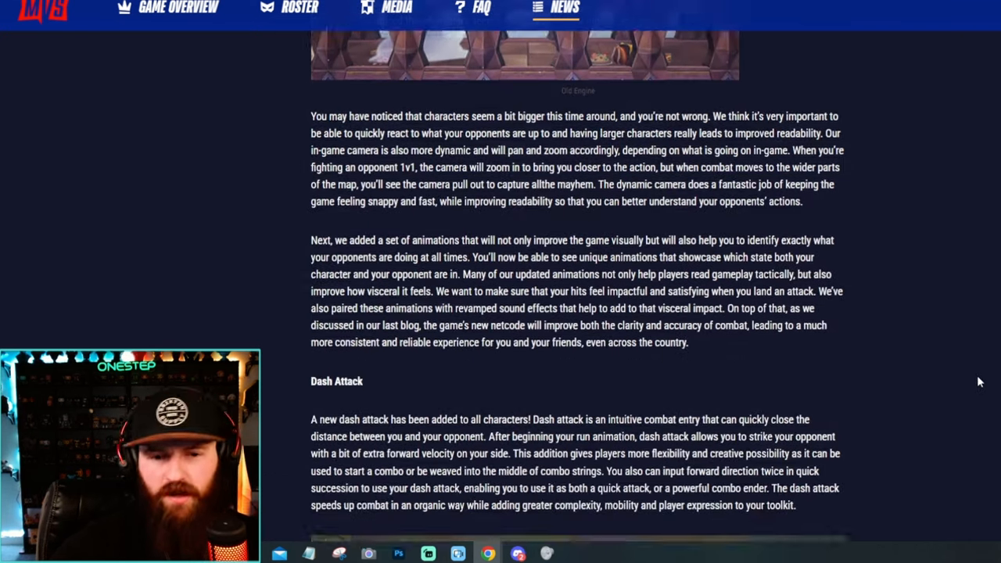
{"action": "scroll", "scroll_direction": "down", "scroll_amount": 3}
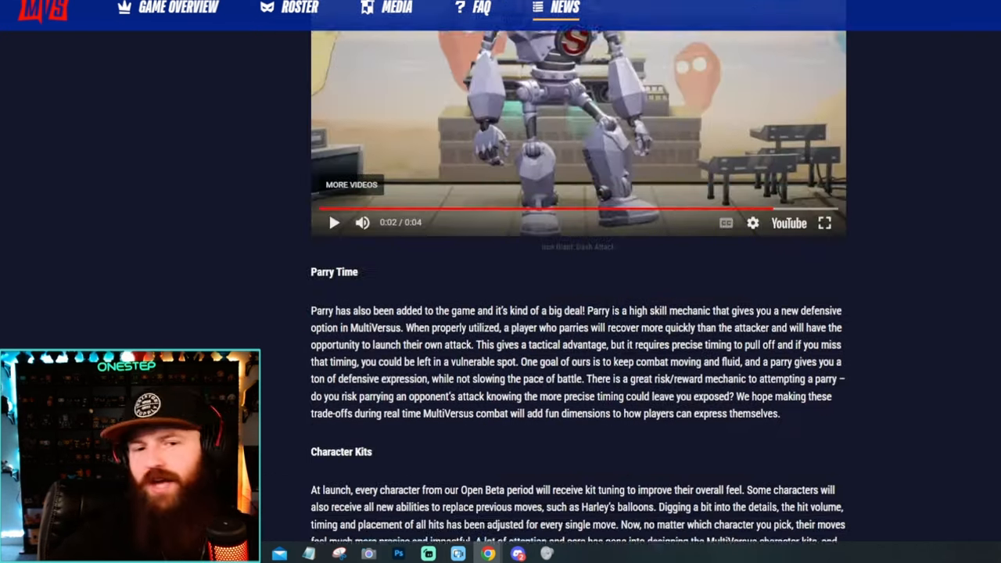
{"action": "scroll", "scroll_direction": "down", "scroll_amount": 3}
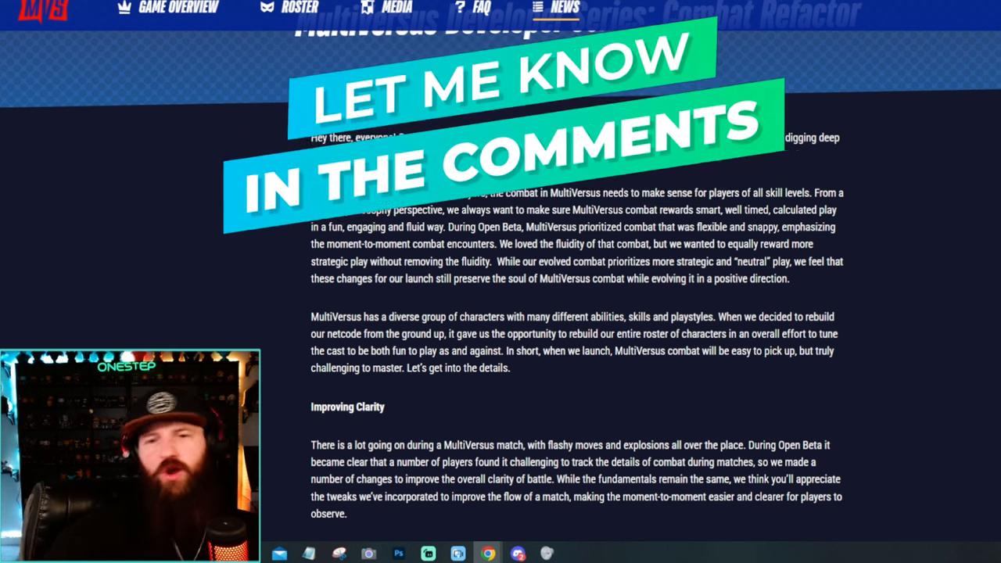
Scroll back down to the Dash Attack section and its Iron Giant clip.
{"action": "scroll", "scroll_direction": "down", "scroll_amount": 3}
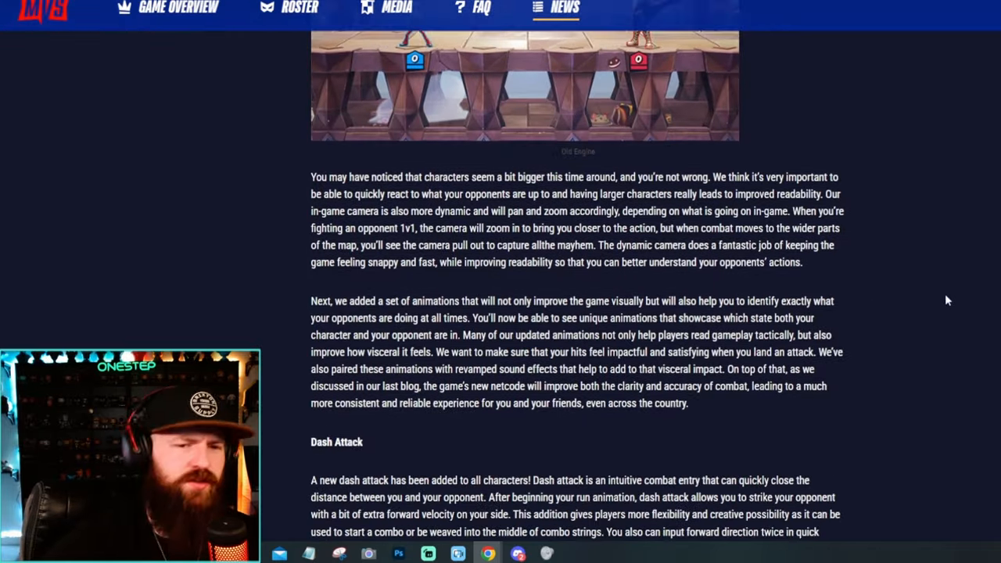
{"action": "scroll", "scroll_direction": "down", "scroll_amount": 3}
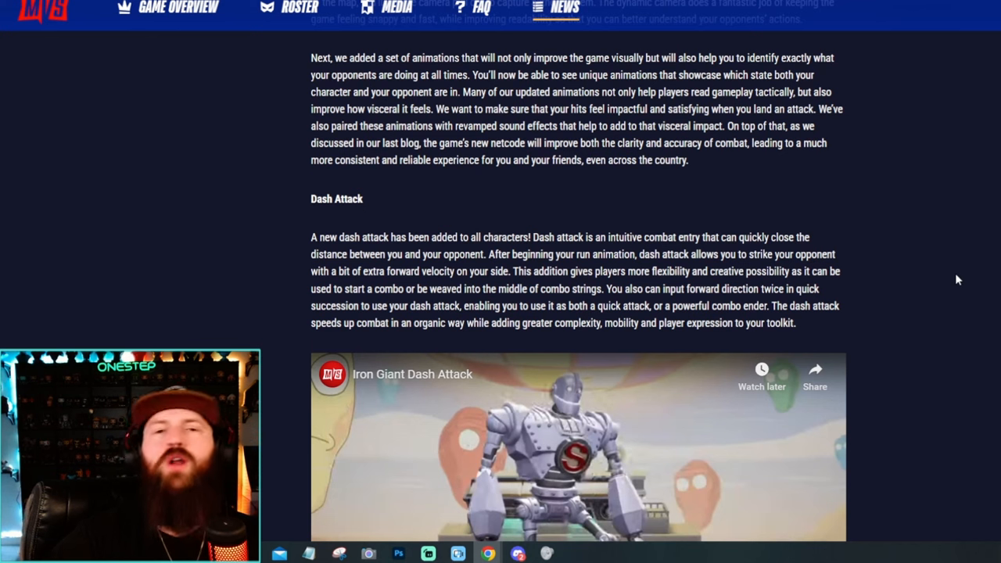